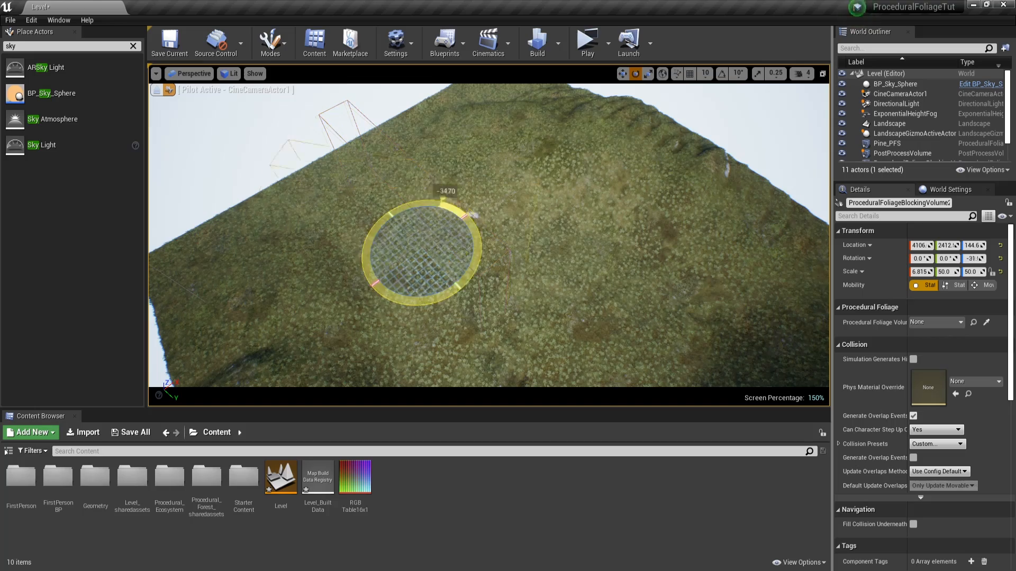
- Switch the viewport to the Top orthographic view of the forested hillside
{"action": "left_click", "coordinate": [192, 73]}
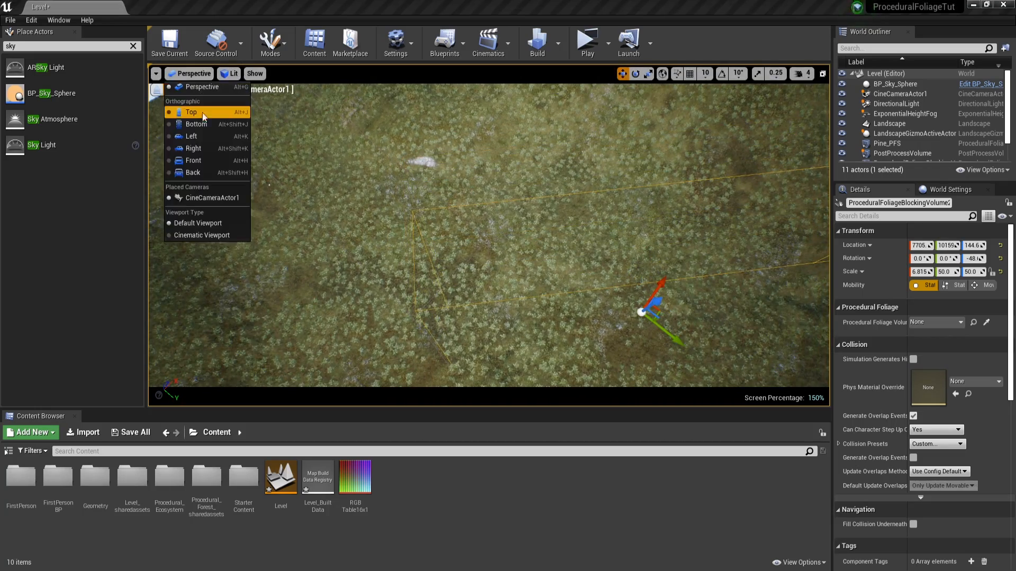
{"action": "left_click", "coordinate": [191, 112]}
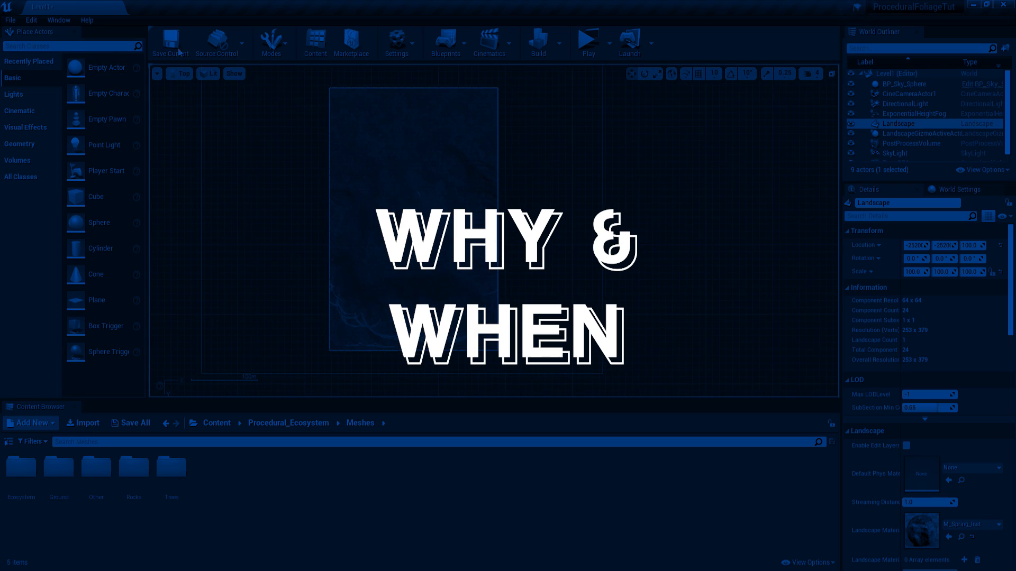
- Review the finished landscape paint setup, using the green brush texture channel
{"action": "left_click", "coordinate": [271, 39]}
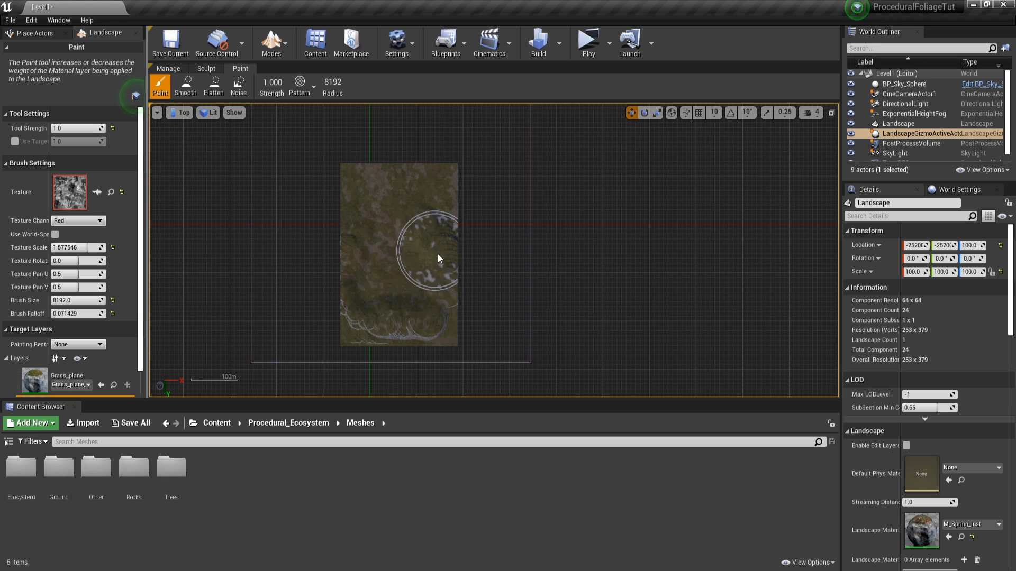
{"action": "left_click", "coordinate": [78, 167]}
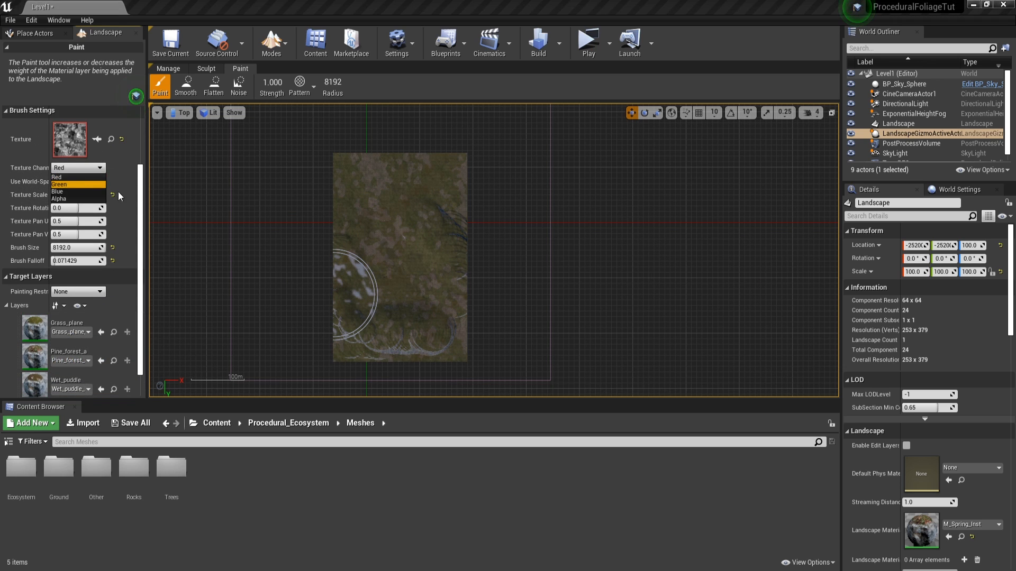
{"action": "left_click", "coordinate": [59, 184]}
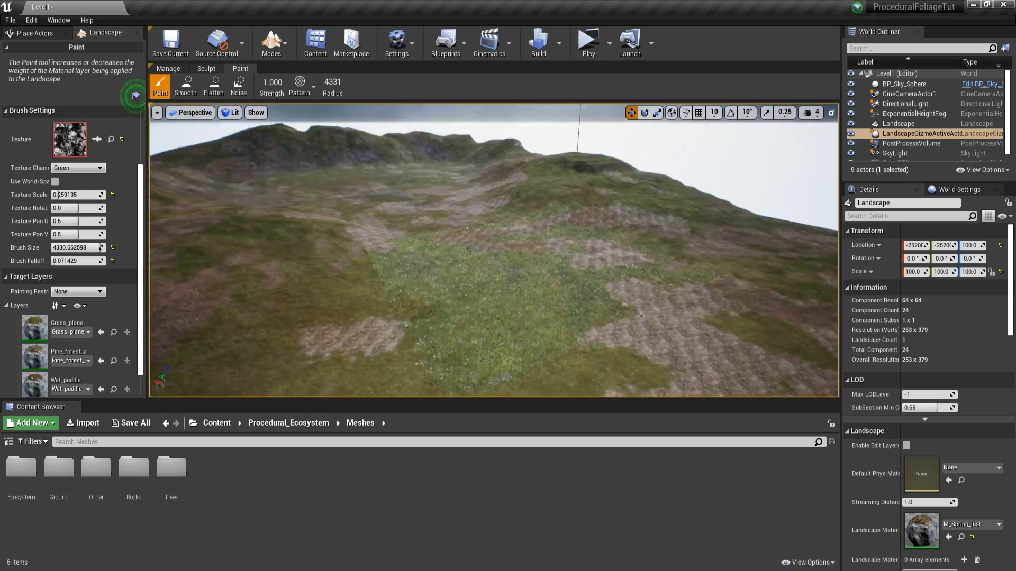
{"action": "left_click", "coordinate": [31, 32]}
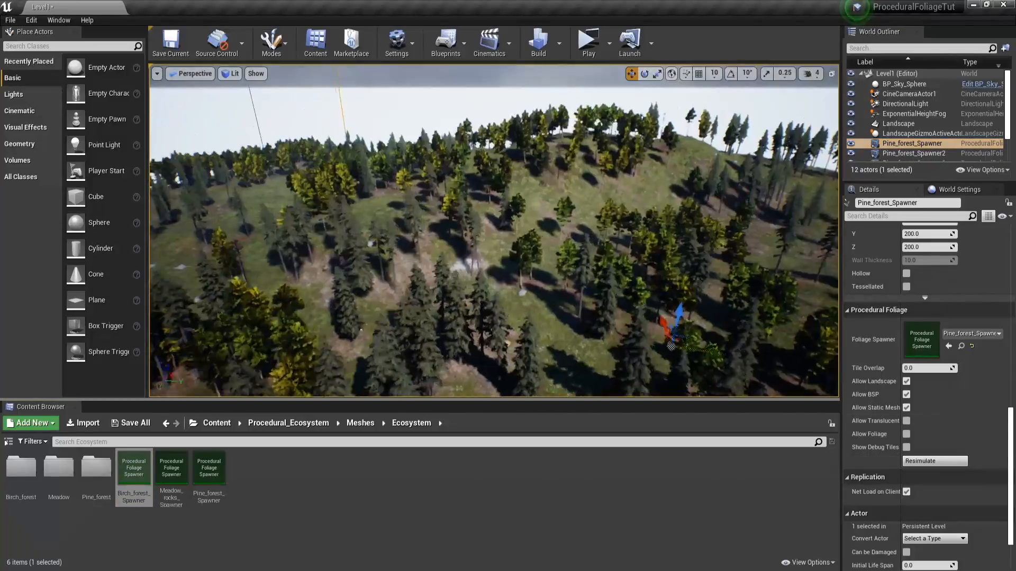
- Inspect the Pine_forest_Spawner asset, then bring up the empty Level map via the CineCameraActor view
{"action": "type", "text": "block"}
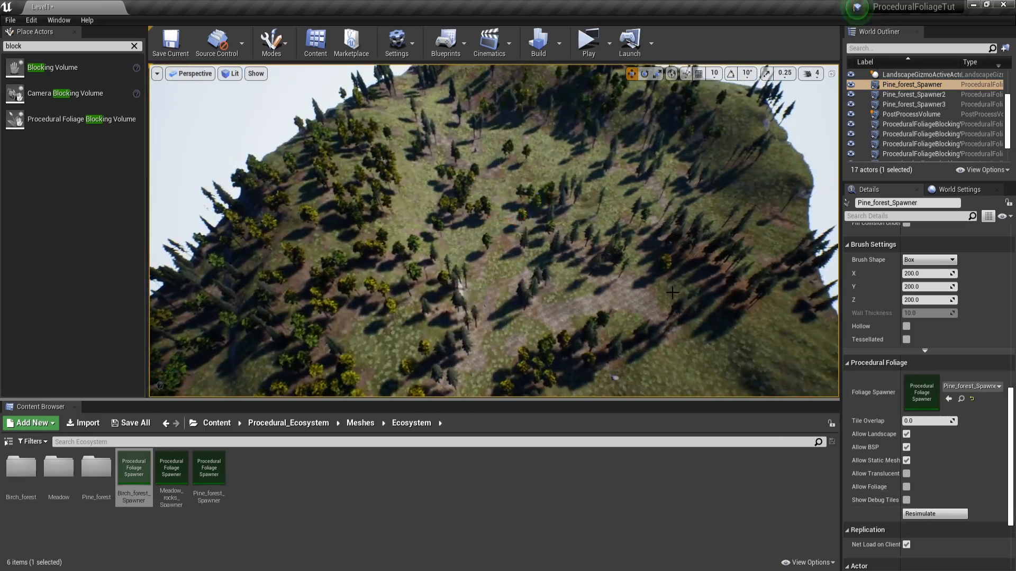
{"action": "double_click", "coordinate": [208, 467]}
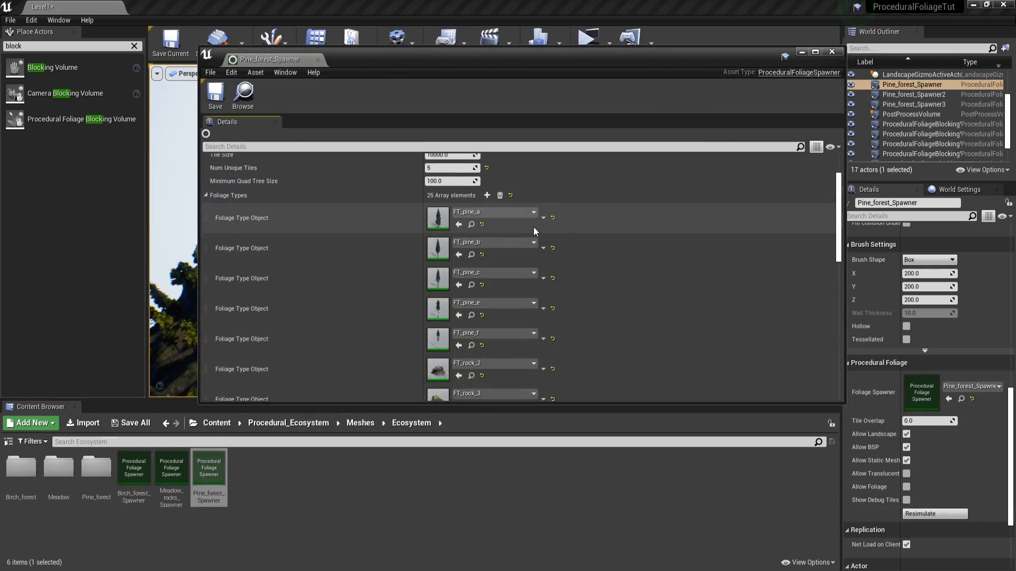
{"action": "left_click", "coordinate": [831, 52]}
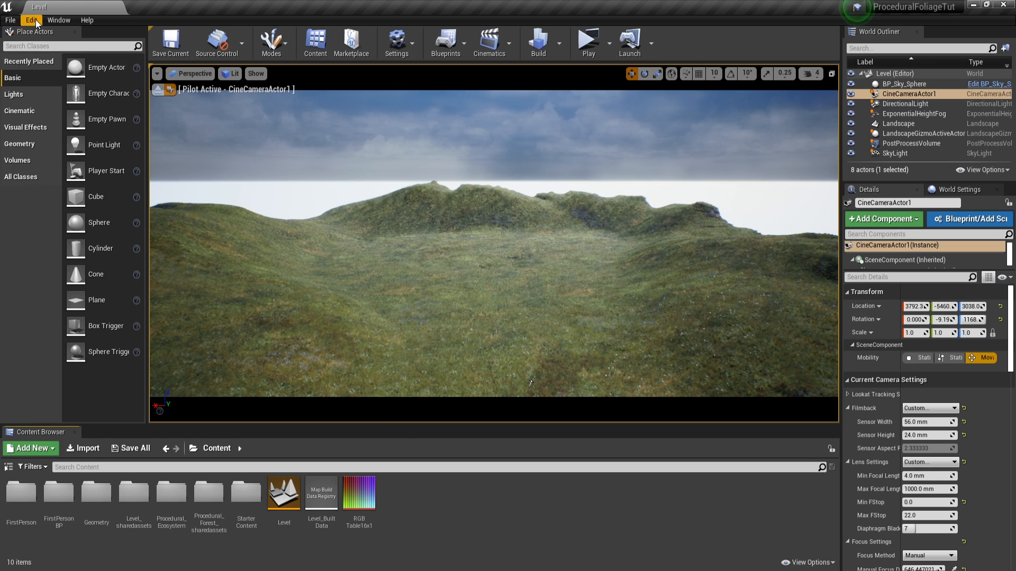
- Enable Experimental > Procedural Foliage in Editor Preferences after searching 'procedural'
{"action": "left_click", "coordinate": [31, 20]}
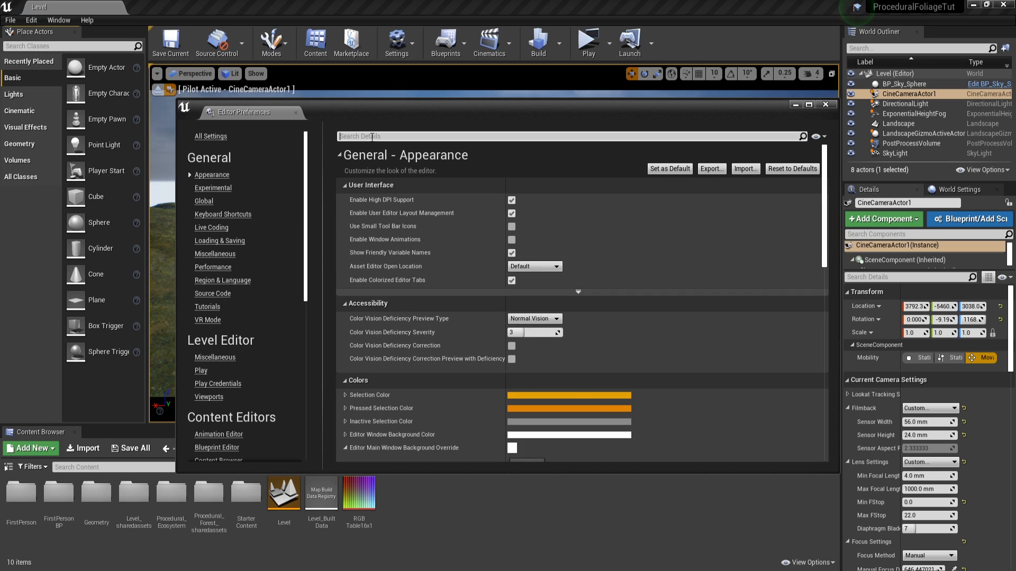
{"action": "type", "text": "proce"}
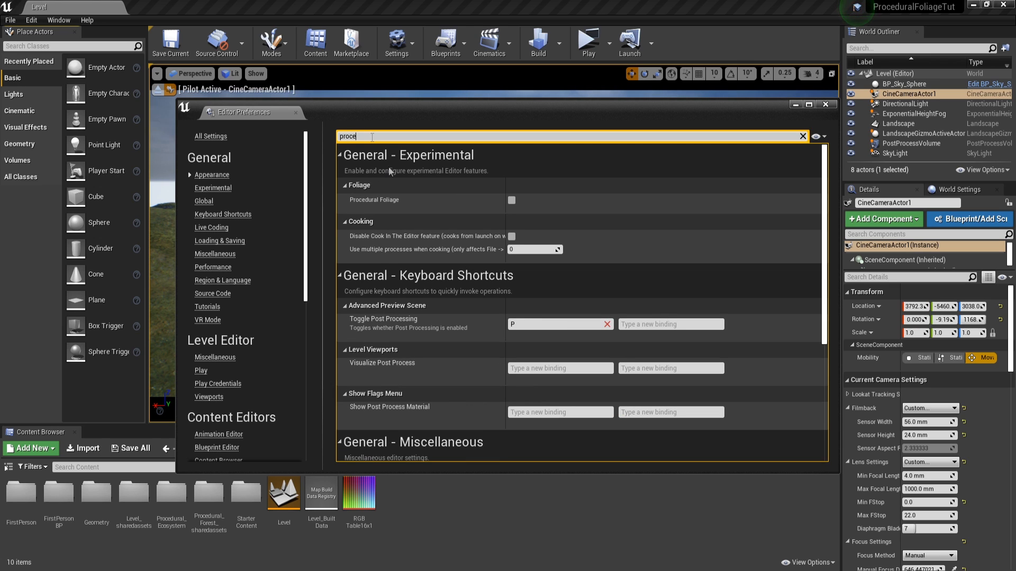
{"action": "mouse_move", "coordinate": [511, 201]}
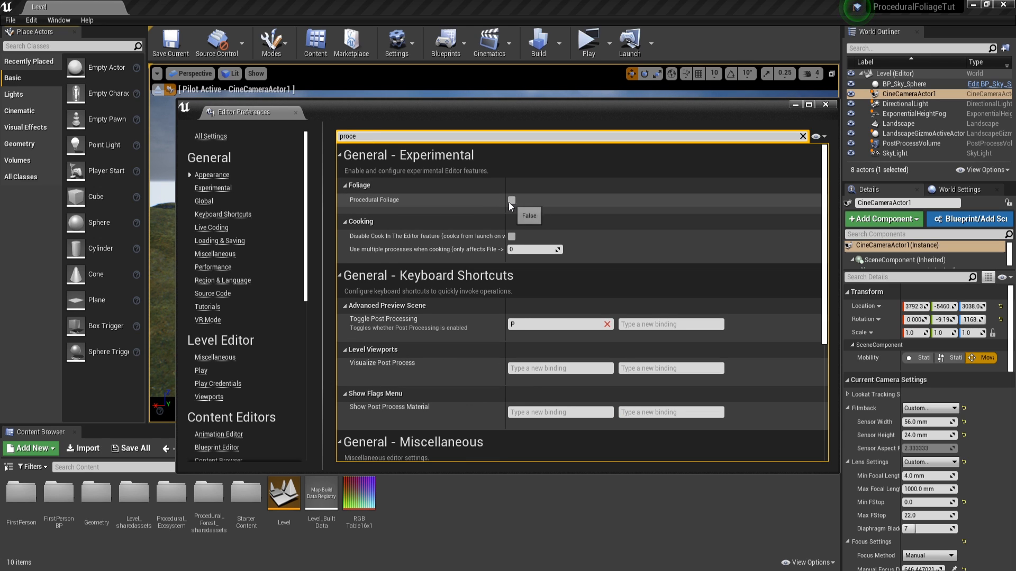
{"action": "left_click", "coordinate": [826, 104]}
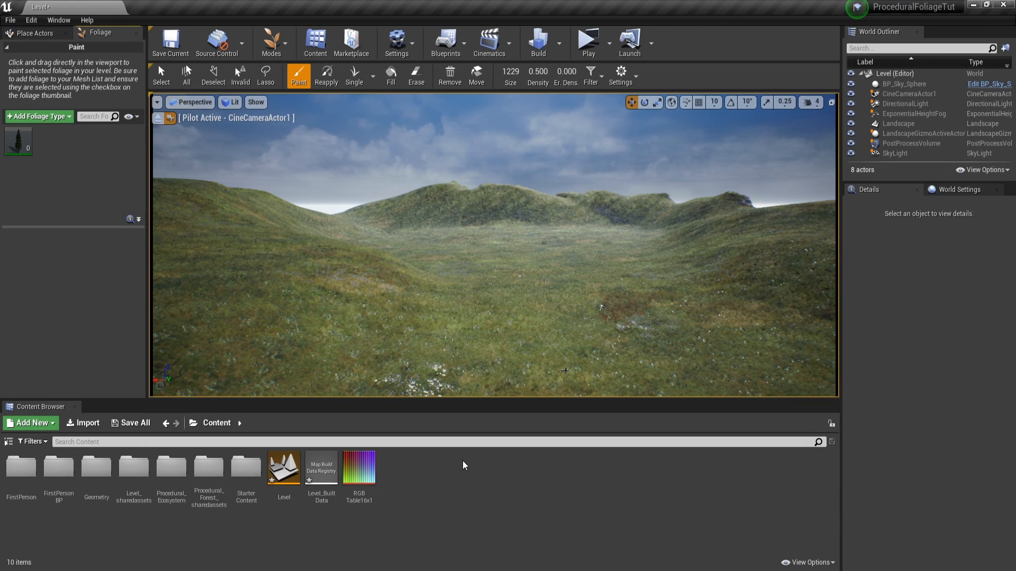
- Create a Static Mesh Foliage asset FT_Tree and a Procedural Foliage Spawner in the Content Browser
{"action": "left_click", "coordinate": [30, 424]}
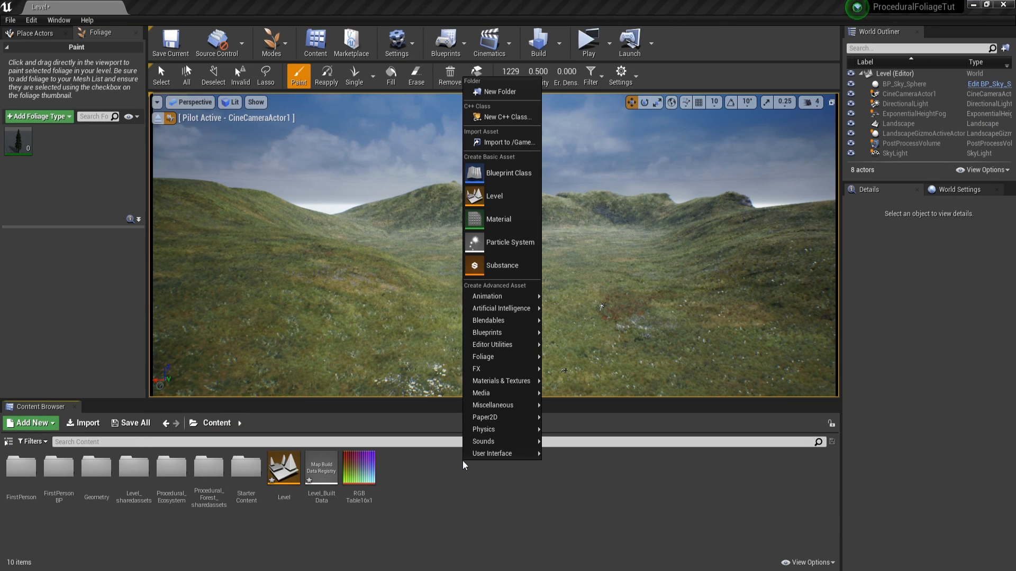
{"action": "mouse_move", "coordinate": [482, 357]}
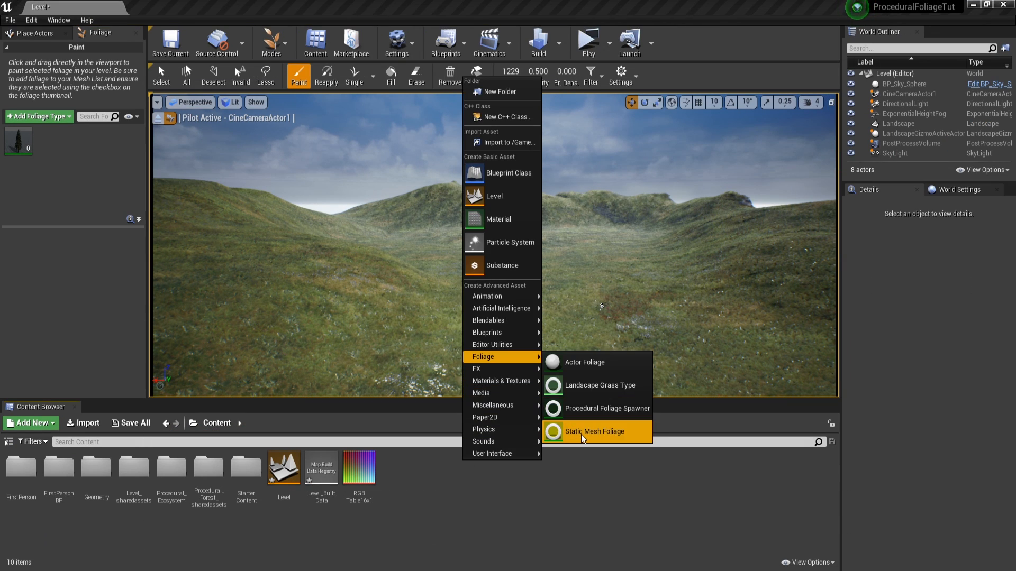
{"action": "left_click", "coordinate": [594, 432]}
{"action": "type", "text": "FT_Tree"}
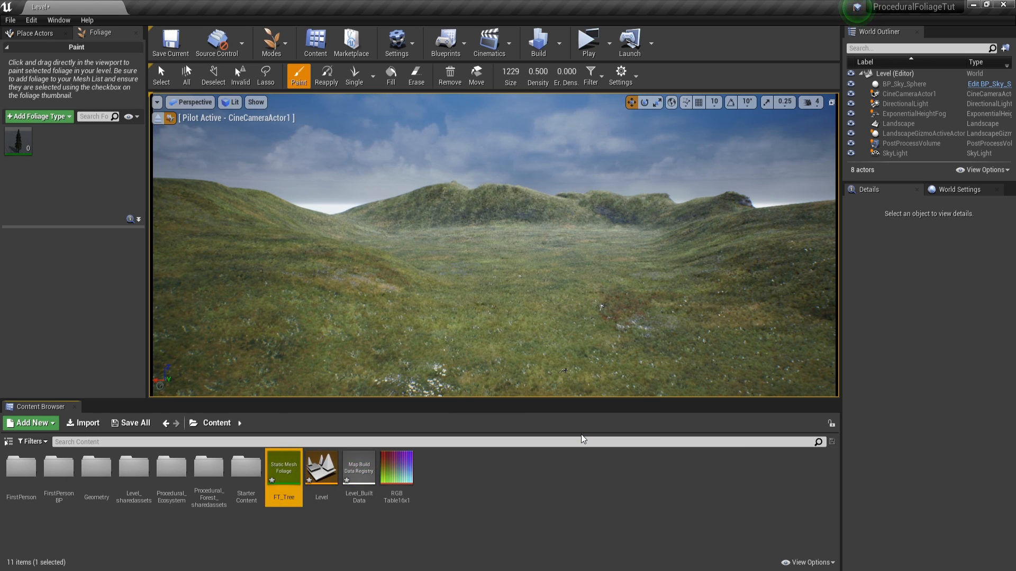
{"action": "left_click", "coordinate": [31, 31]}
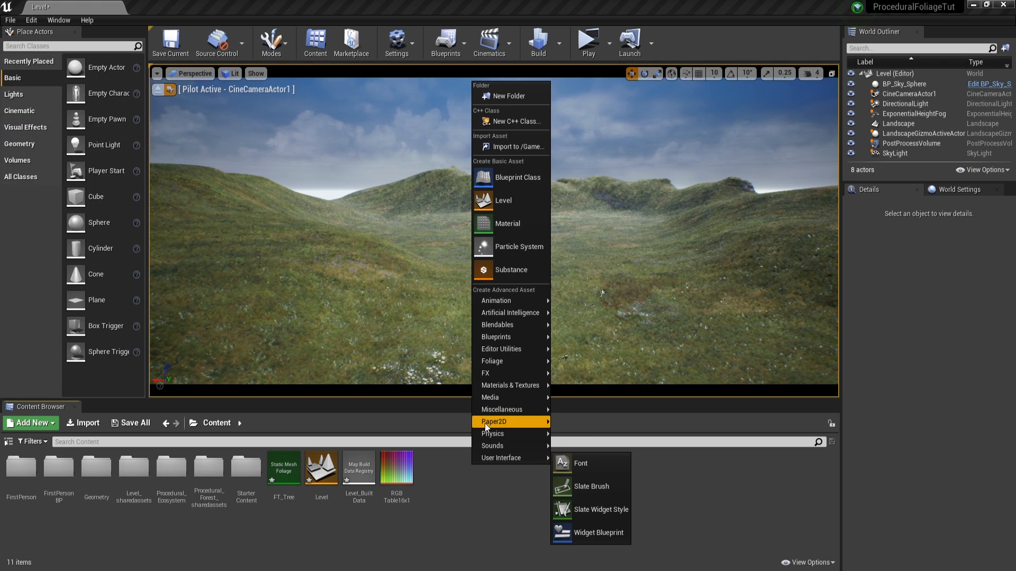
{"action": "mouse_move", "coordinate": [493, 361]}
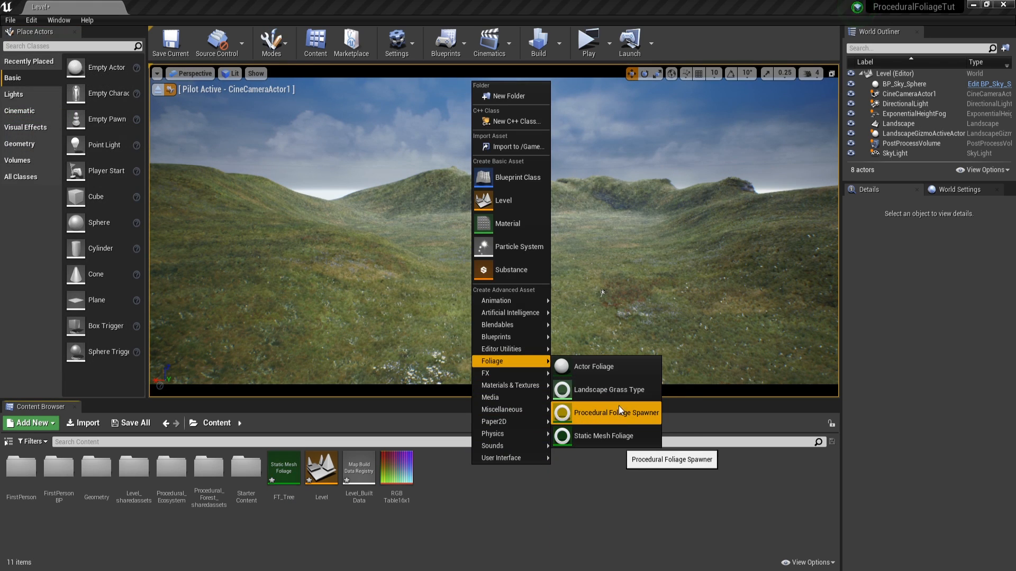
{"action": "left_click", "coordinate": [615, 413]}
{"action": "type", "text": "Tree_PFS"}
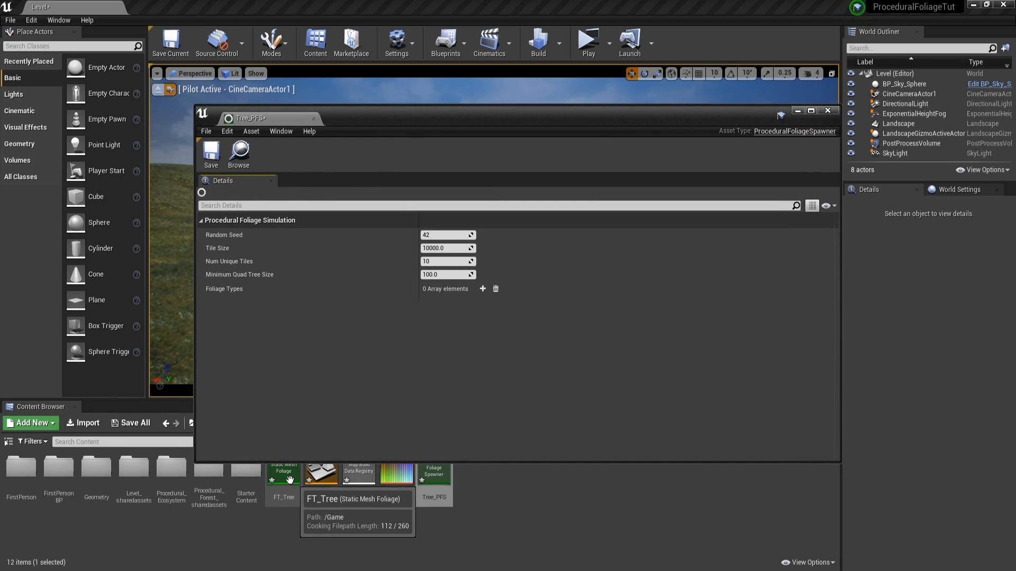
- Open the Tree_PFS spawner and the FT_Tree foliage type in editor tabs
{"action": "left_click", "coordinate": [483, 288]}
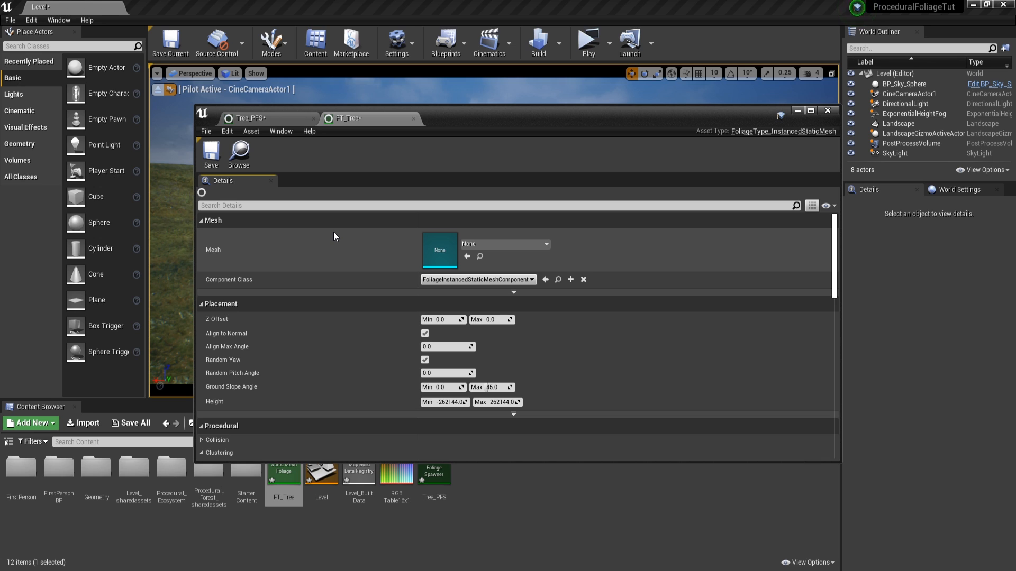
{"action": "double_click", "coordinate": [170, 470]}
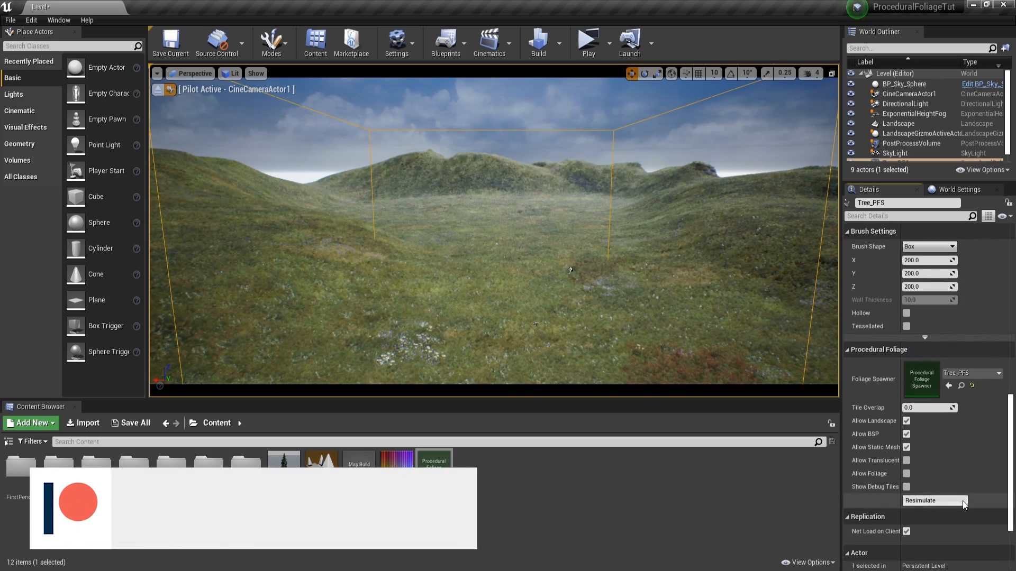
- Resimulate the Procedural Foliage Volume so pine trees fill the Tree_PFS area
{"action": "left_click", "coordinate": [933, 500]}
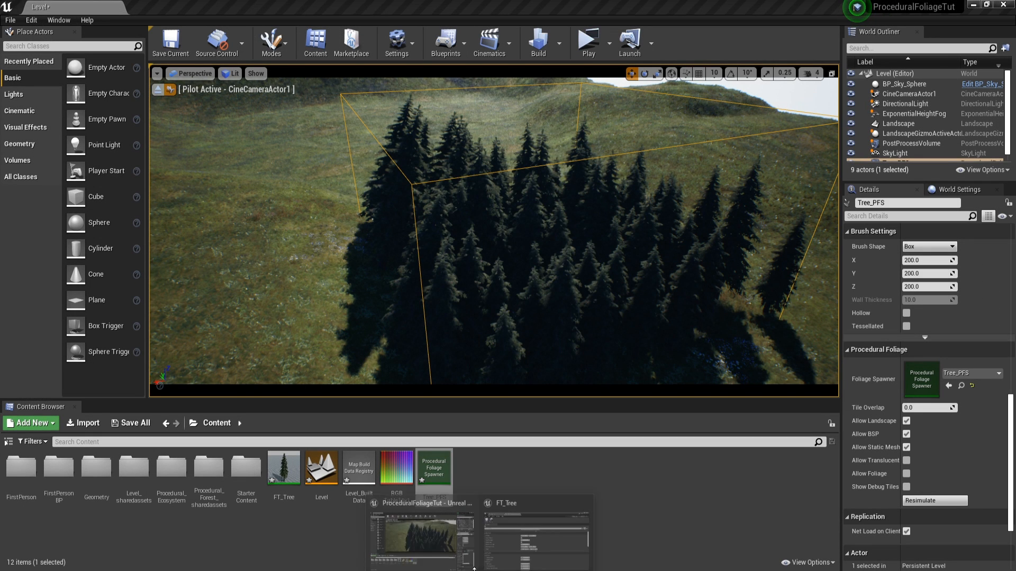
{"action": "type", "text": "alig"}
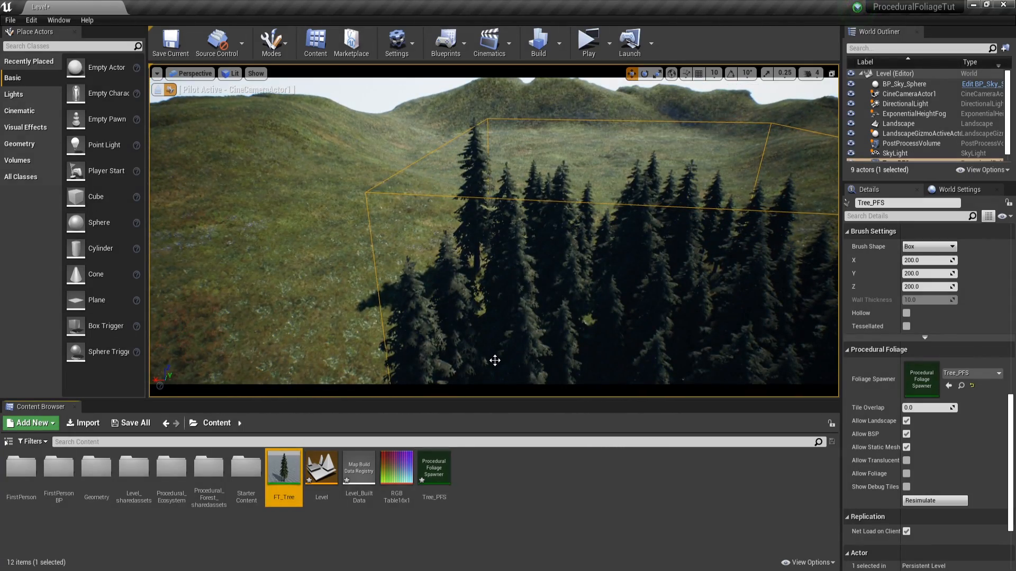
{"action": "mouse_move", "coordinate": [283, 467]}
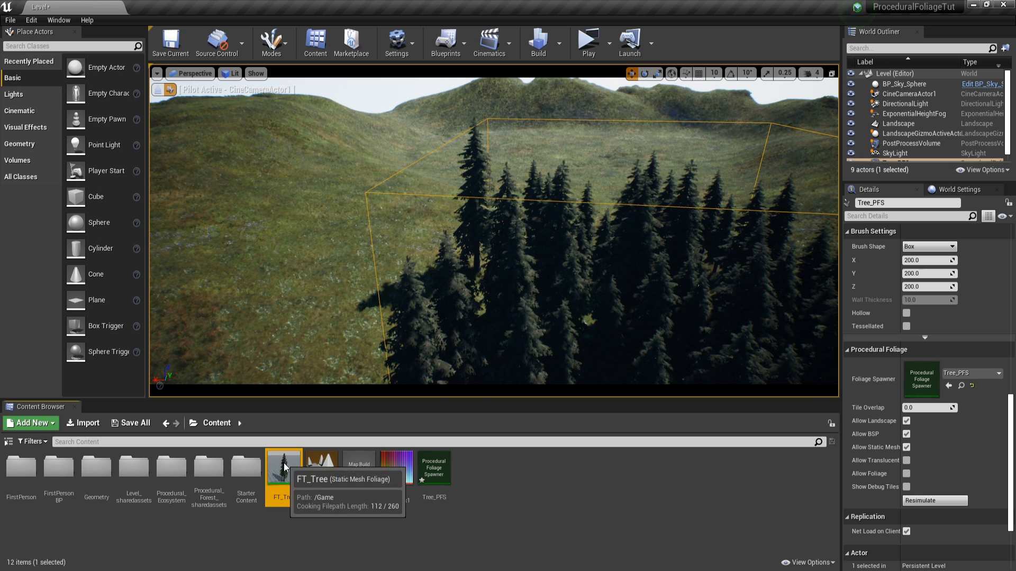
- Set FT_Tree's Max Age to 30.0 in its foliage type settings
{"action": "double_click", "coordinate": [284, 467]}
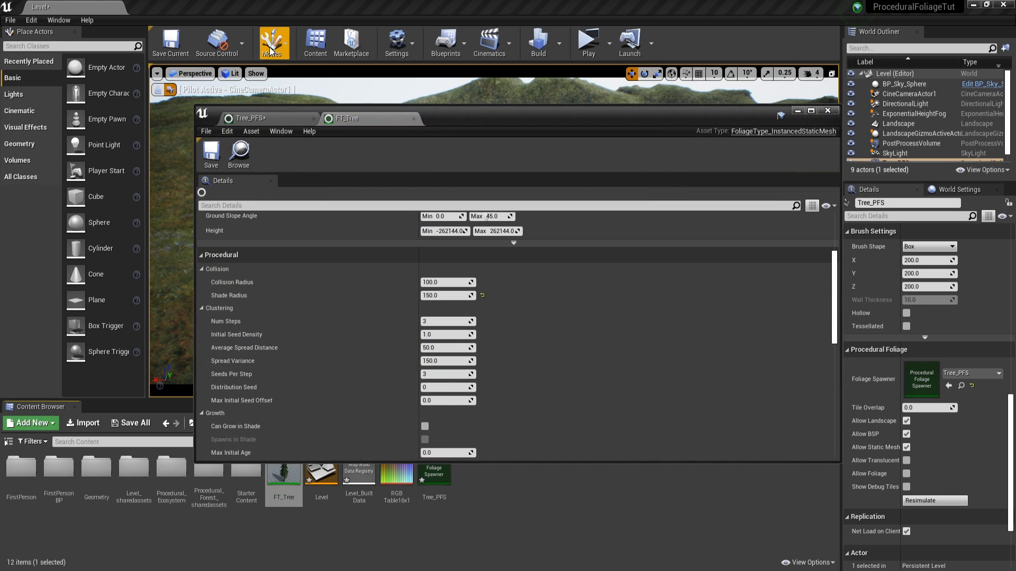
{"action": "left_click", "coordinate": [272, 43]}
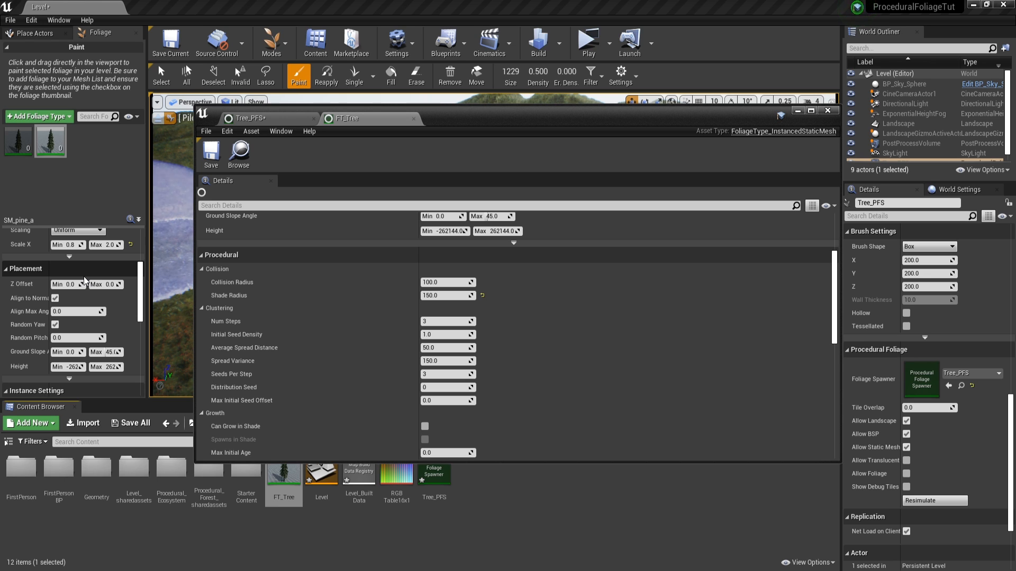
{"action": "left_click", "coordinate": [827, 110]}
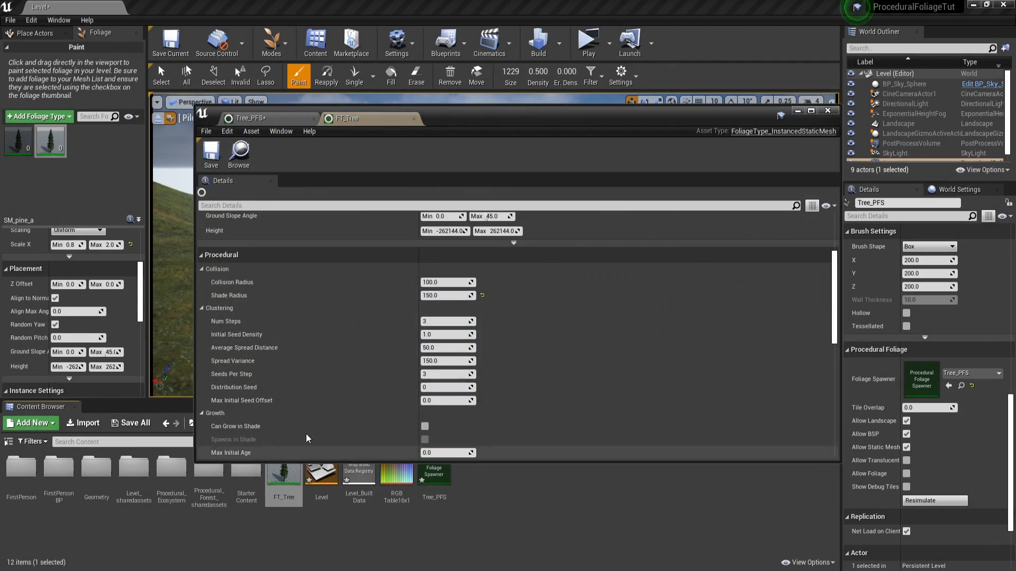
{"action": "scroll", "scroll_direction": "down", "scroll_amount": 3}
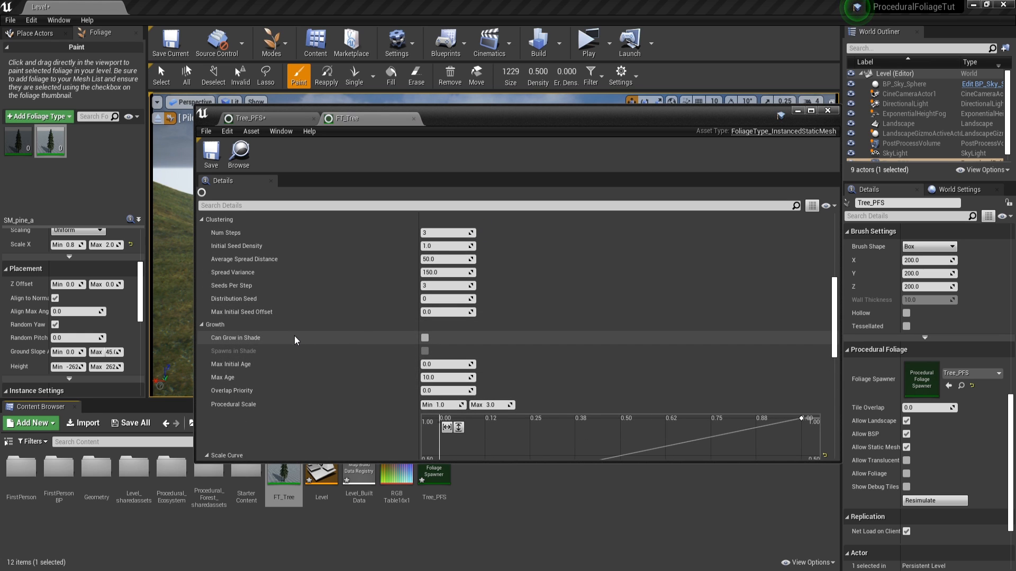
{"action": "left_click", "coordinate": [447, 377]}
{"action": "type", "text": "30"}
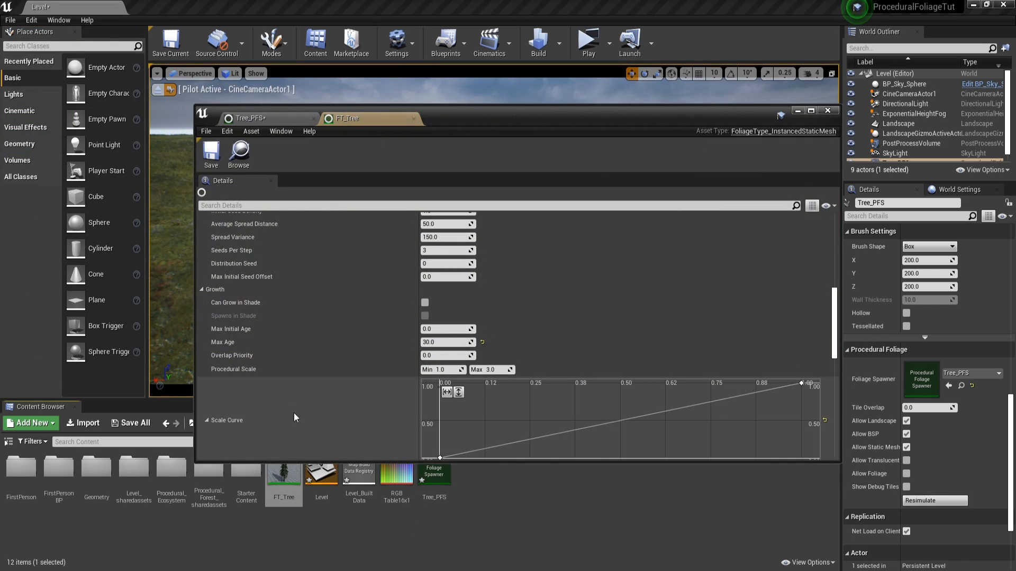
{"action": "mouse_move", "coordinate": [262, 375]}
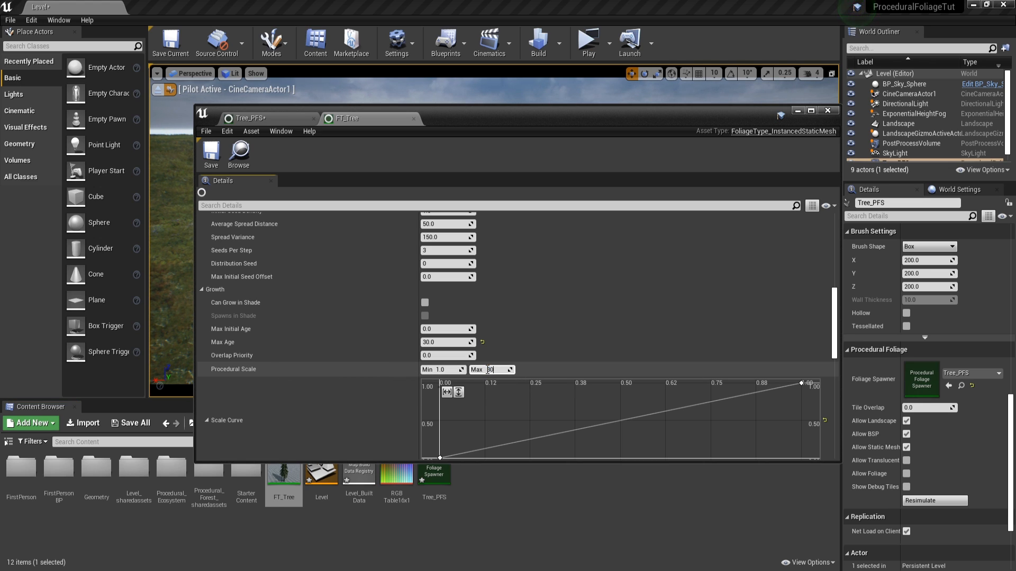
{"action": "type", "text": "30.0"}
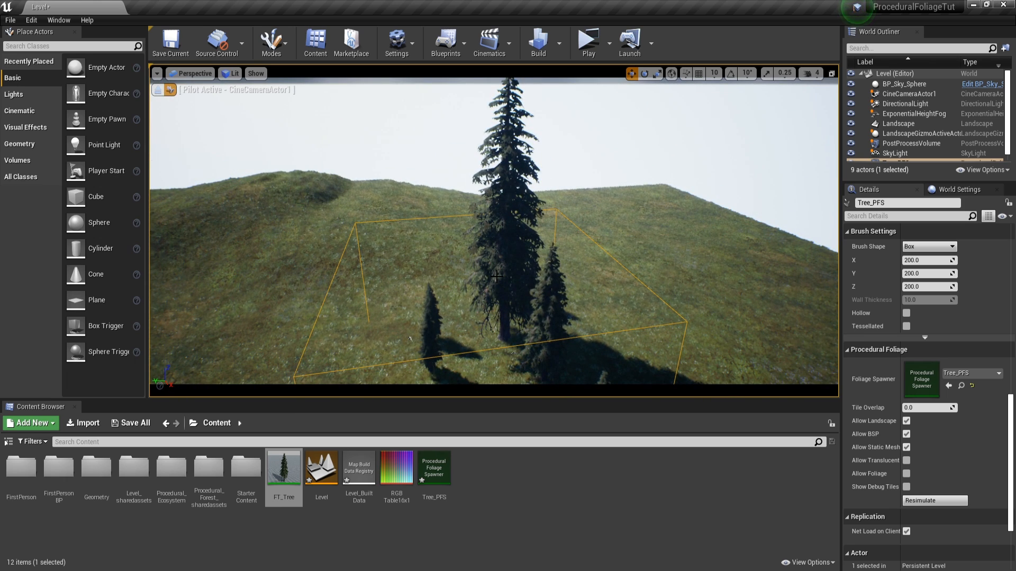
- Set FT_Tree's Procedural Scale Max to 15.0 and save the foliage type
{"action": "double_click", "coordinate": [283, 468]}
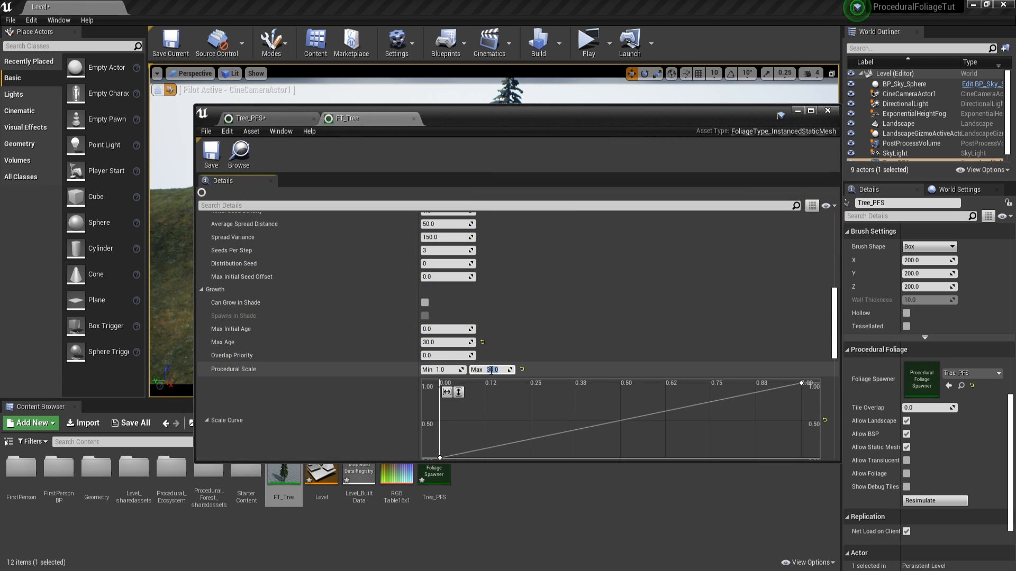
{"action": "type", "text": "15.0"}
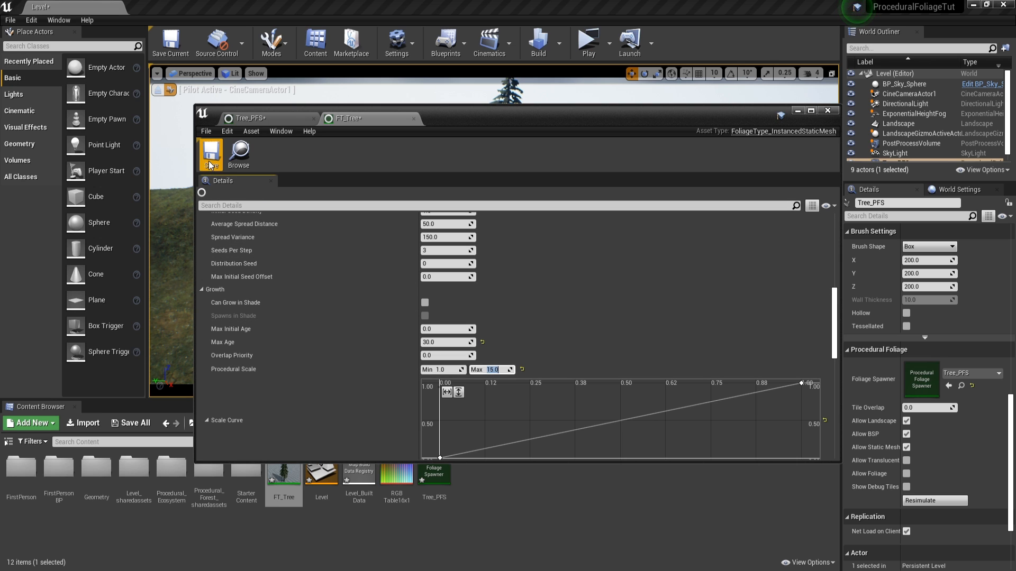
{"action": "left_click", "coordinate": [828, 110]}
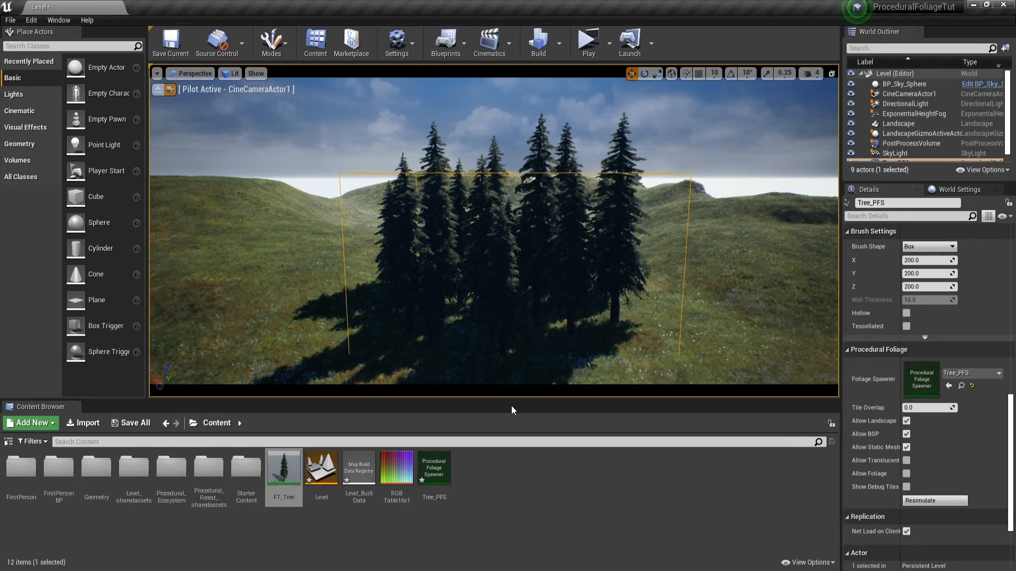
- Duplicate FT_Tree as FT_Tree1 and assign it to a new second Foliage Types slot in Tree_PFS
{"action": "right_click", "coordinate": [320, 467]}
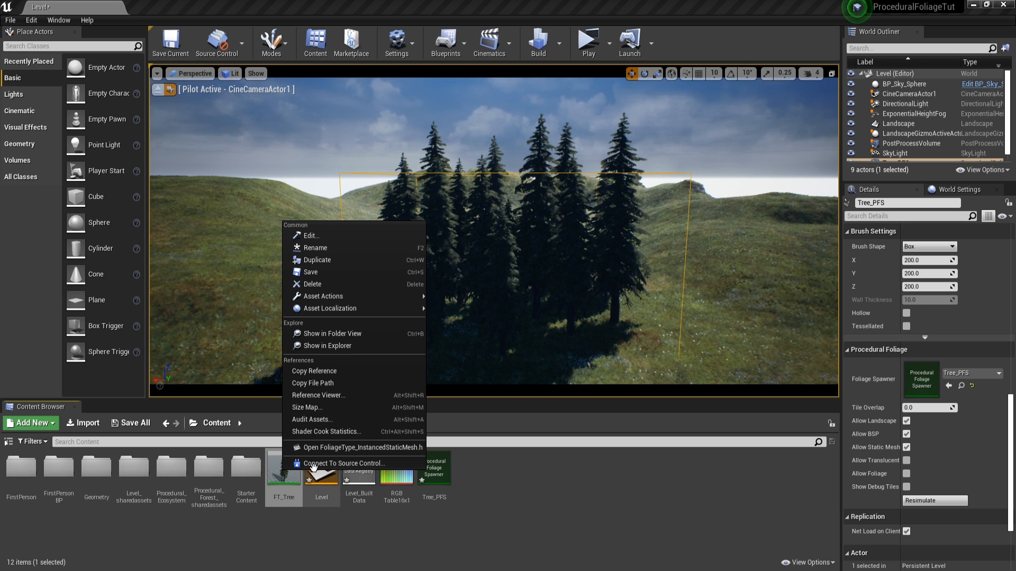
{"action": "left_click", "coordinate": [317, 260]}
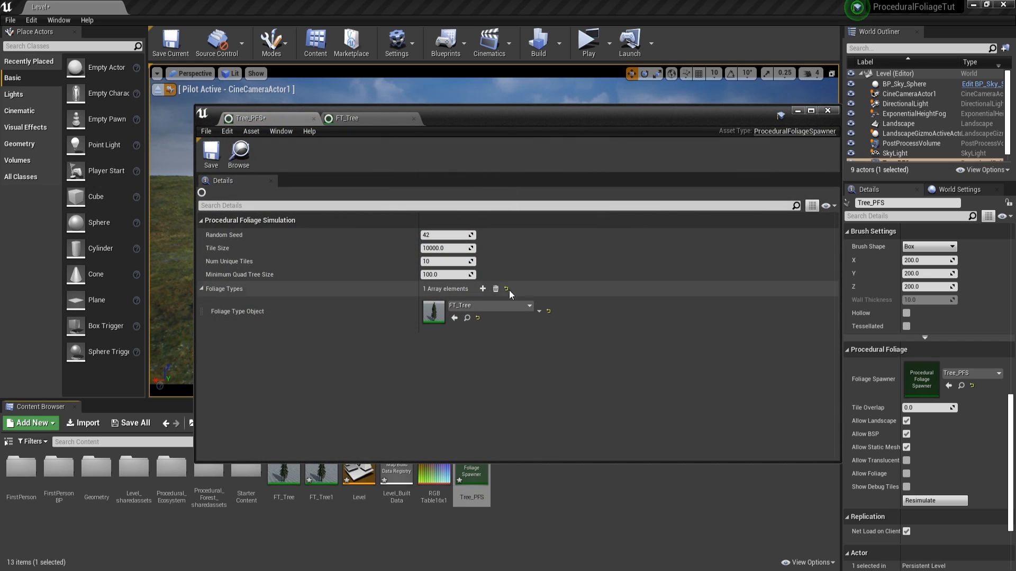
{"action": "left_click", "coordinate": [482, 289]}
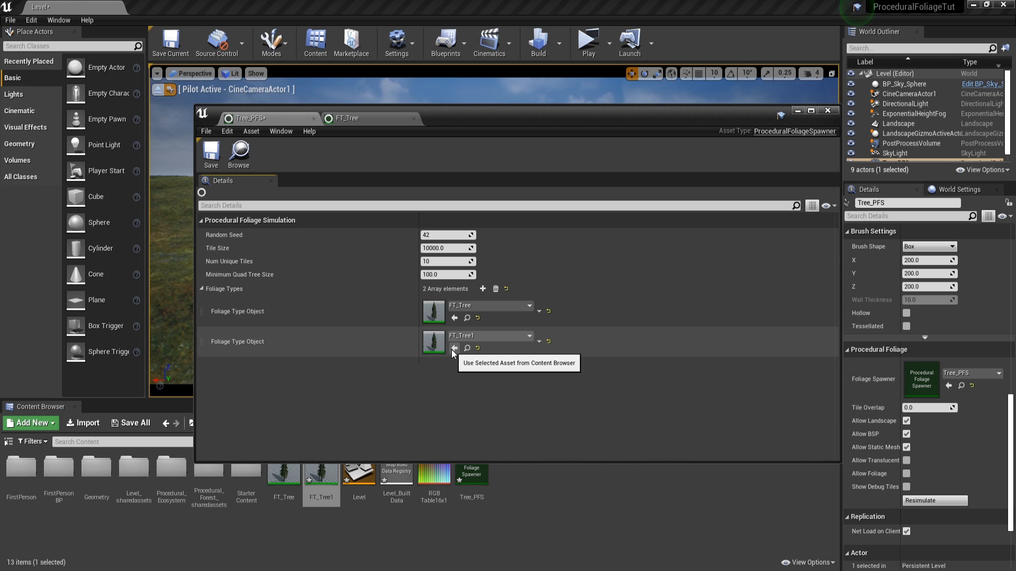
{"action": "left_click", "coordinate": [827, 118]}
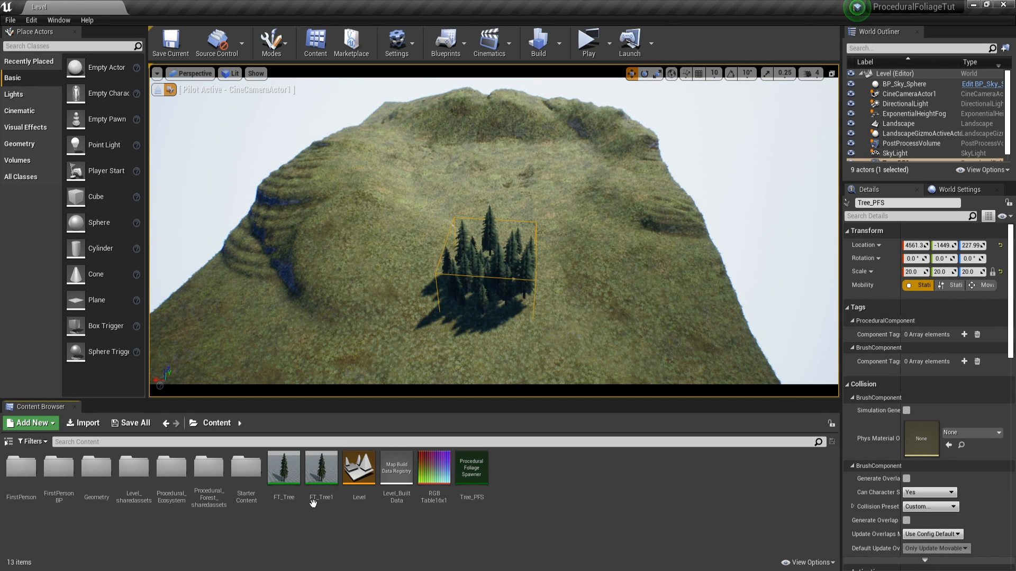
- Give FT_Tree1 a winter pine mesh, scale the Tree_PFS volume to 100.0 and resimulate
{"action": "double_click", "coordinate": [321, 468]}
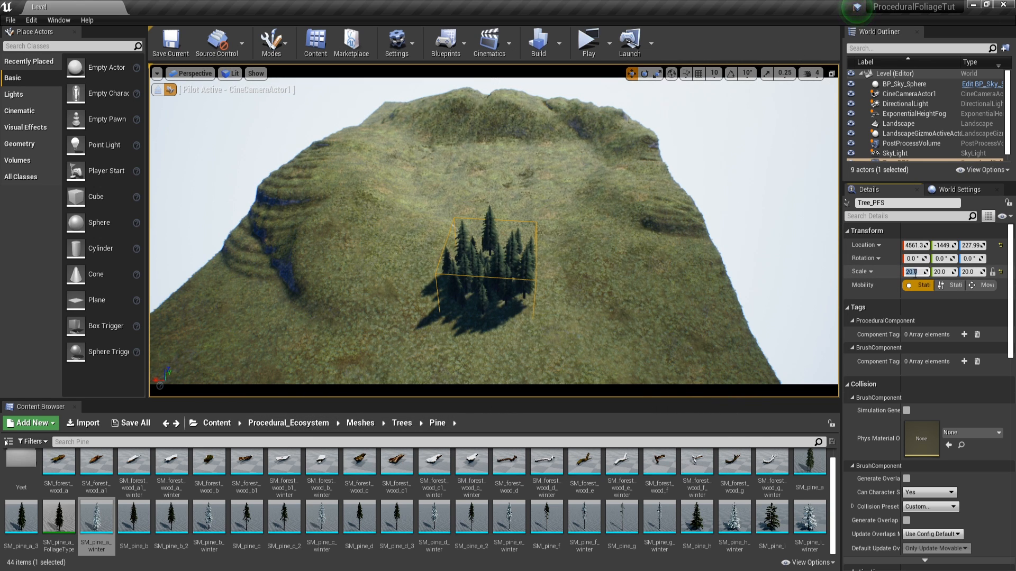
{"action": "type", "text": "100.0"}
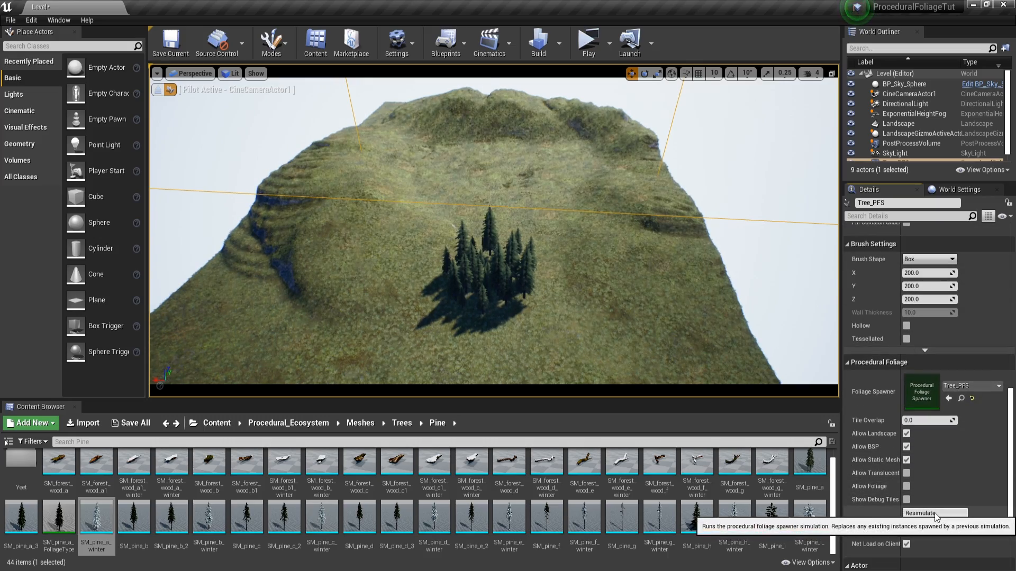
{"action": "left_click", "coordinate": [933, 513]}
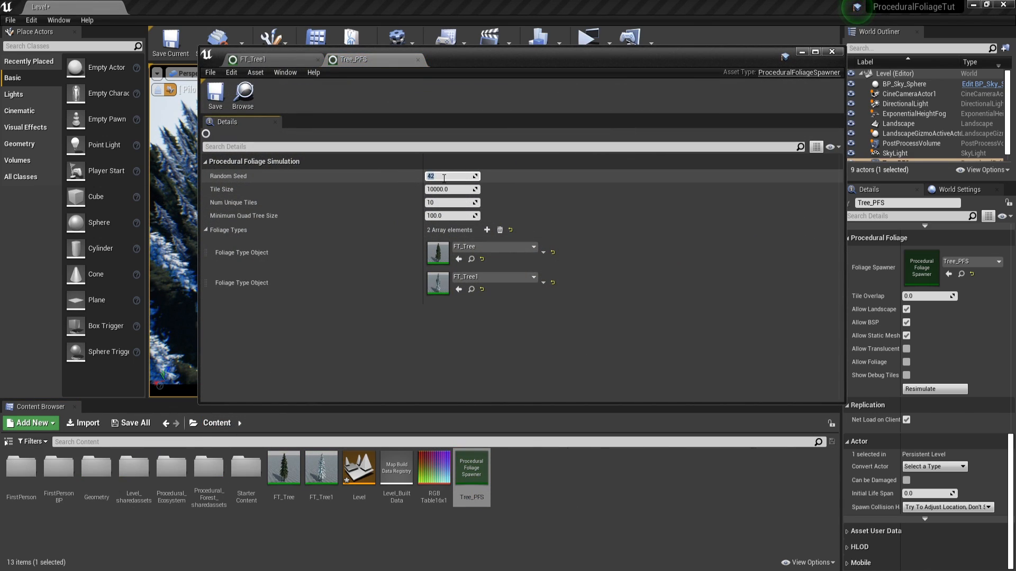
- Set the Tree_PFS Random Seed to 45 for a mixed green and snowy pine forest
{"action": "type", "text": "45"}
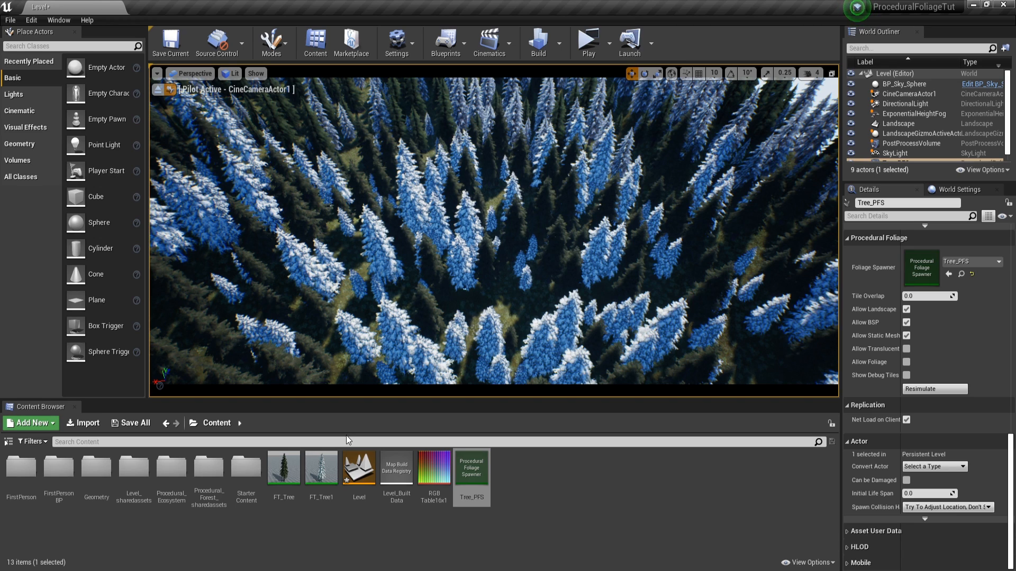
{"action": "mouse_move", "coordinate": [127, 55]}
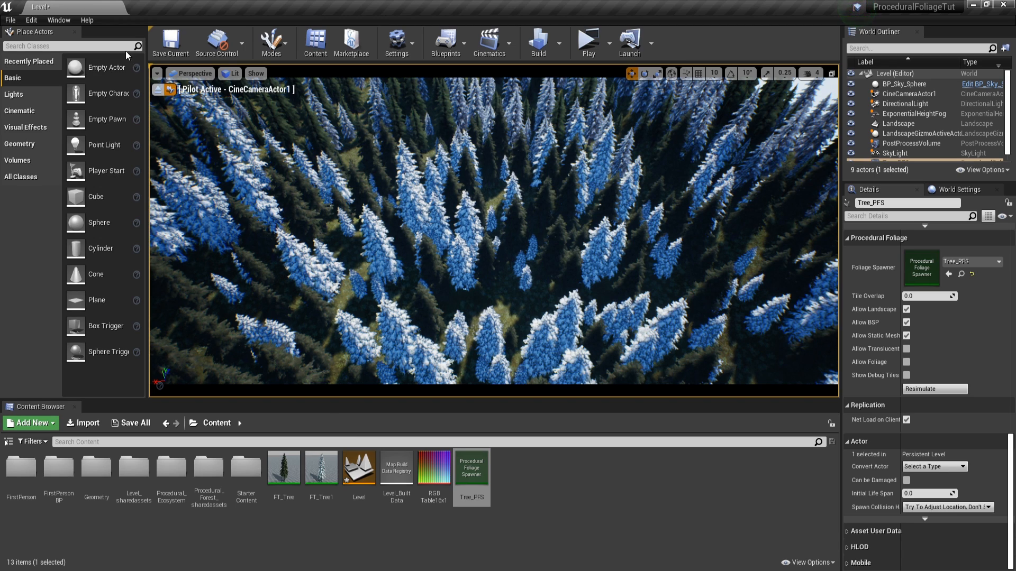
- Place a Procedural Foliage Blocking Volume scaled 10 × 100 × 50 and resimulate Tree_PFS to clear a patch
{"action": "type", "text": "procel"}
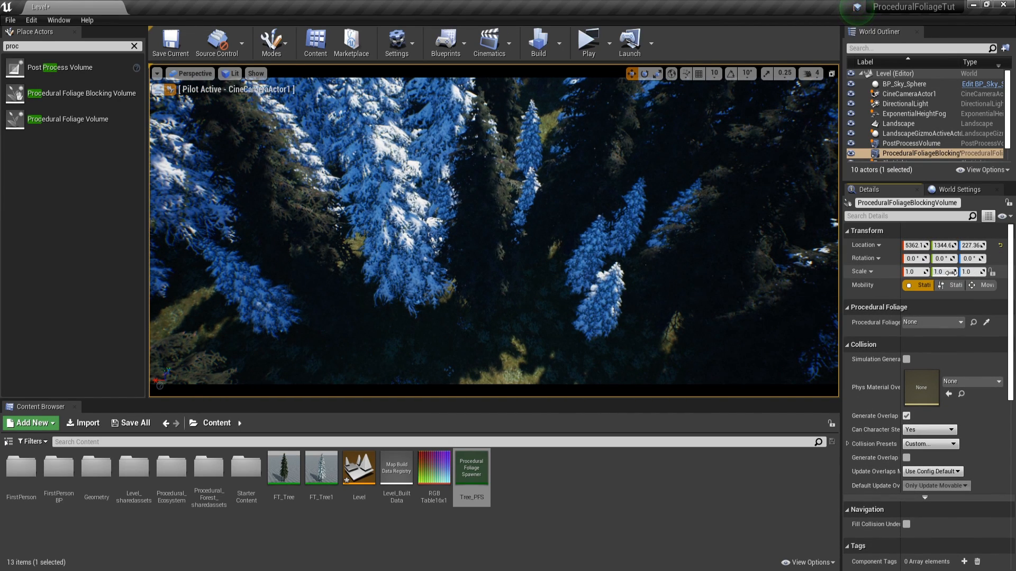
{"action": "type", "text": "100.0"}
{"action": "type", "text": "50"}
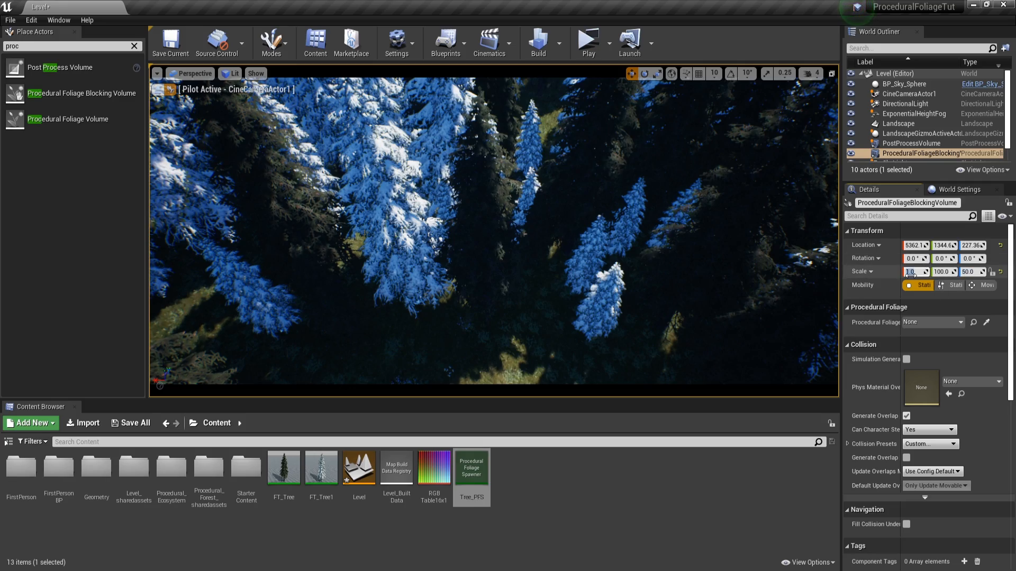
{"action": "type", "text": "10.0"}
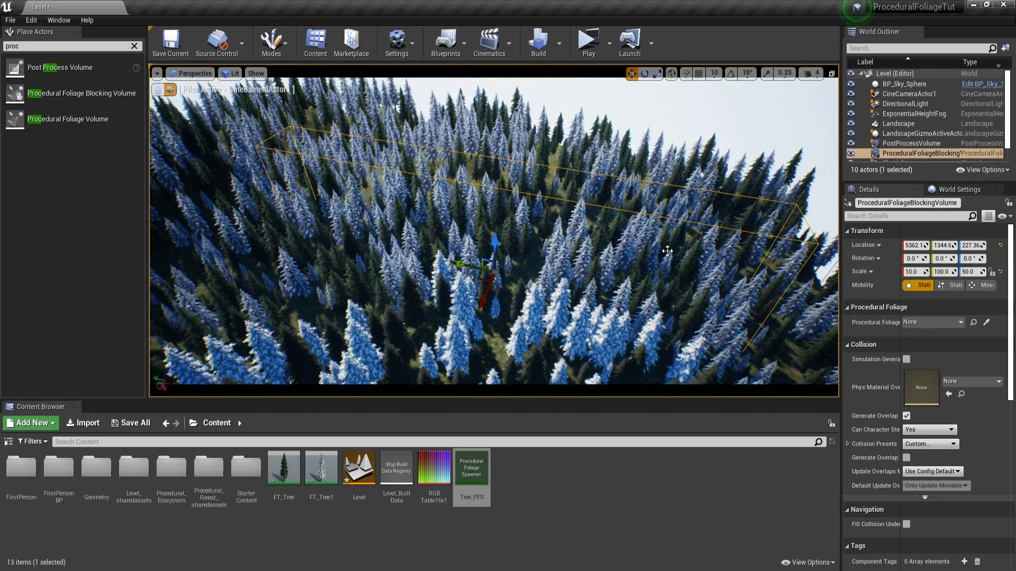
{"action": "scroll", "scroll_direction": "down", "scroll_amount": 3}
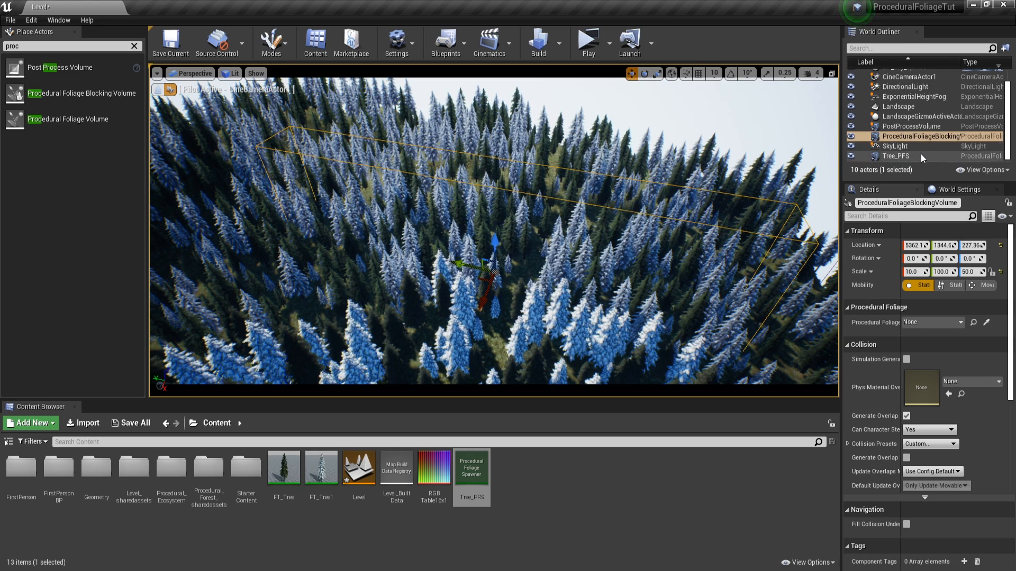
{"action": "left_click", "coordinate": [895, 156]}
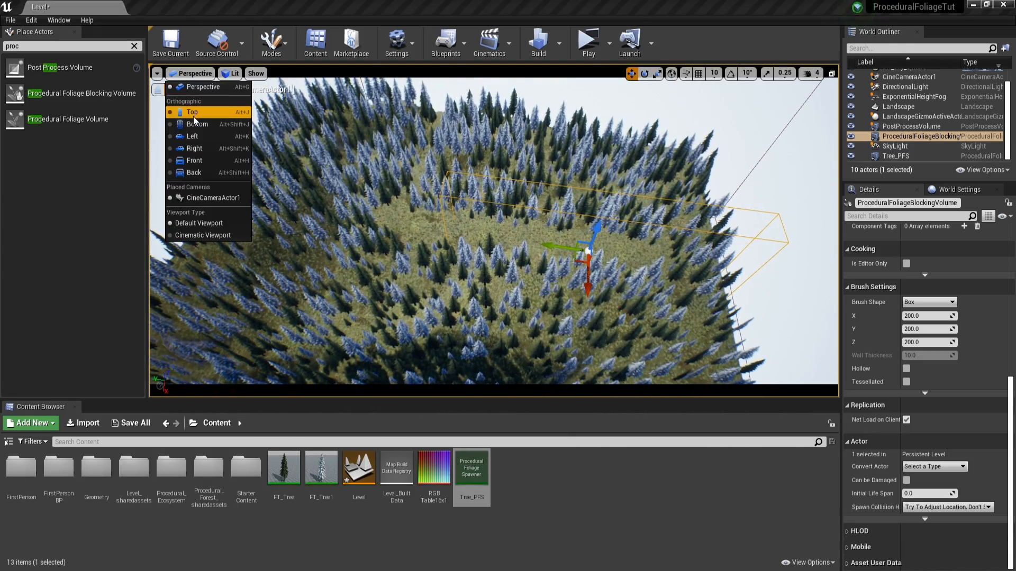
- Switch the viewport to Top view before moving to the hillside path level
{"action": "left_click", "coordinate": [192, 111]}
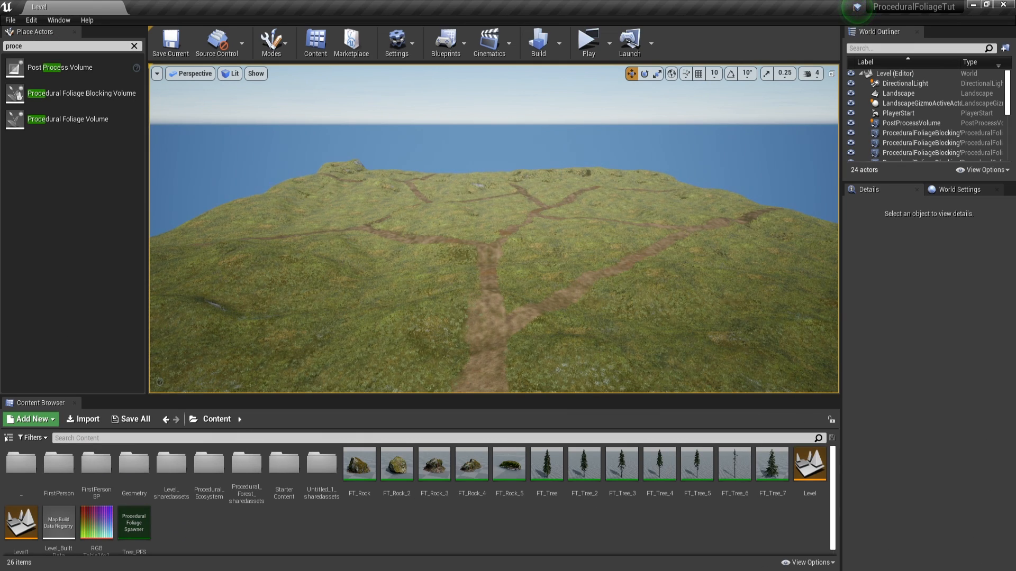
- Select the Landscape and open the FT_Rock foliage type from the Content Browser
{"action": "left_click", "coordinate": [898, 93]}
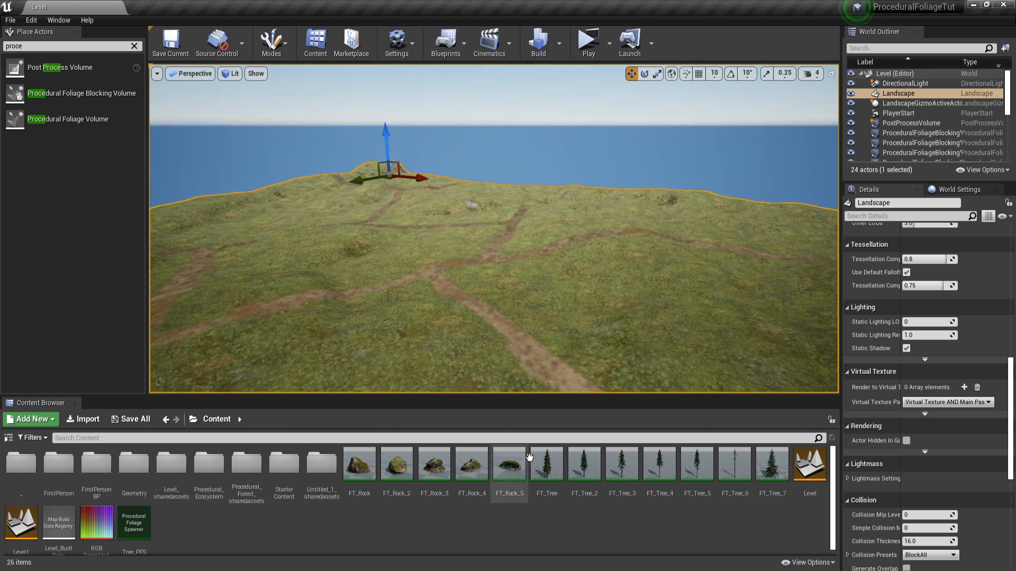
{"action": "left_click", "coordinate": [508, 464]}
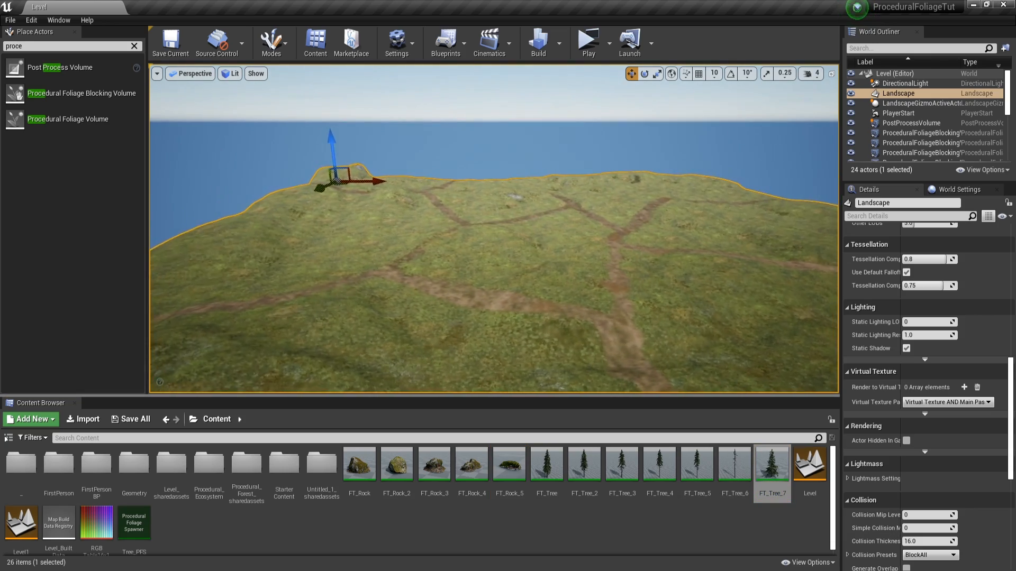
{"action": "double_click", "coordinate": [358, 464]}
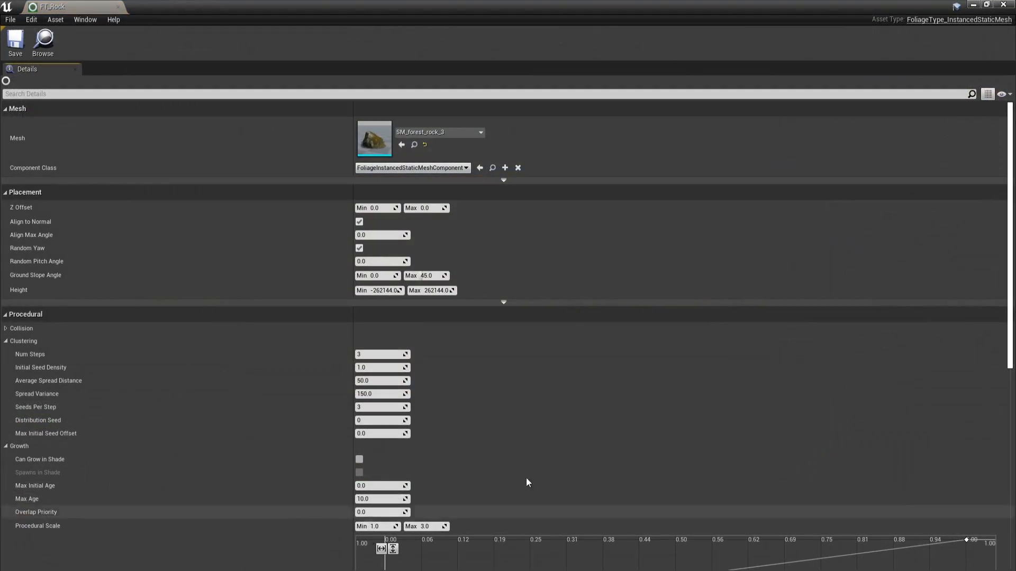
- View the FT_Tree_2 foliage type alongside FT_Rock to review its growth settings
{"action": "left_click", "coordinate": [155, 6]}
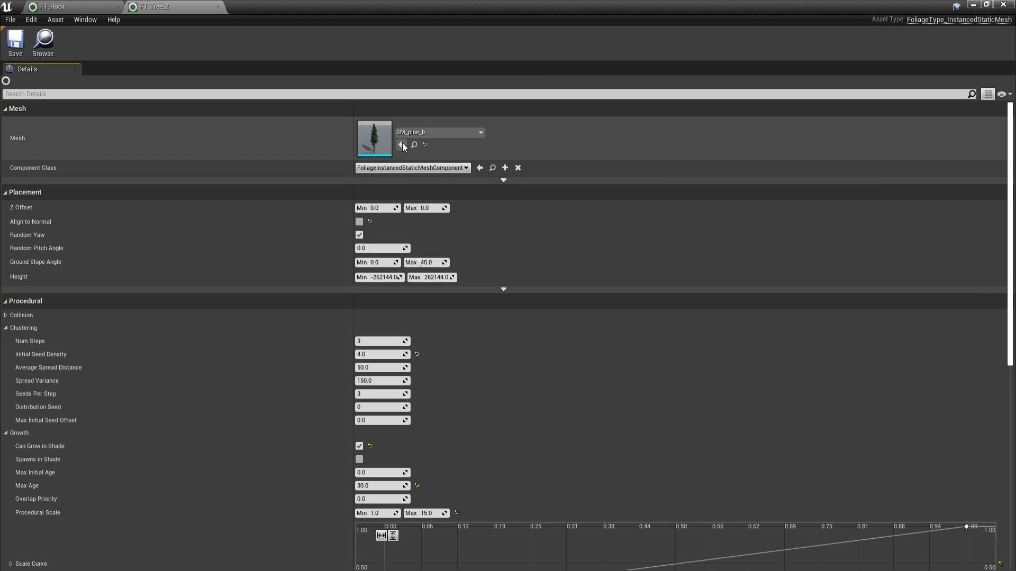
{"action": "mouse_move", "coordinate": [324, 223]}
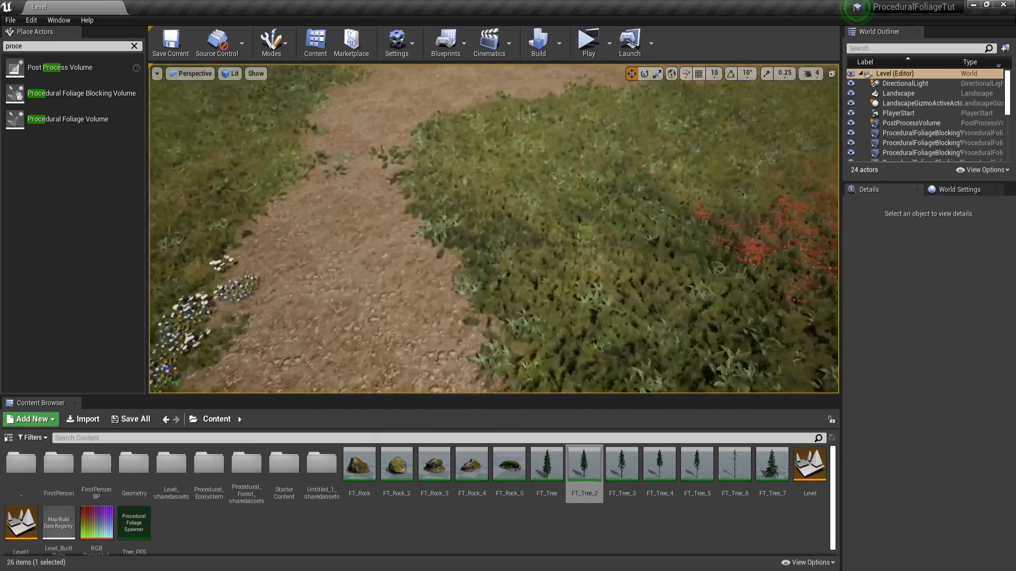
- Check a path blocking volume's Brush Shape, then resimulate Tree_PFS so forest grows around the clear paths
{"action": "left_click", "coordinate": [920, 142]}
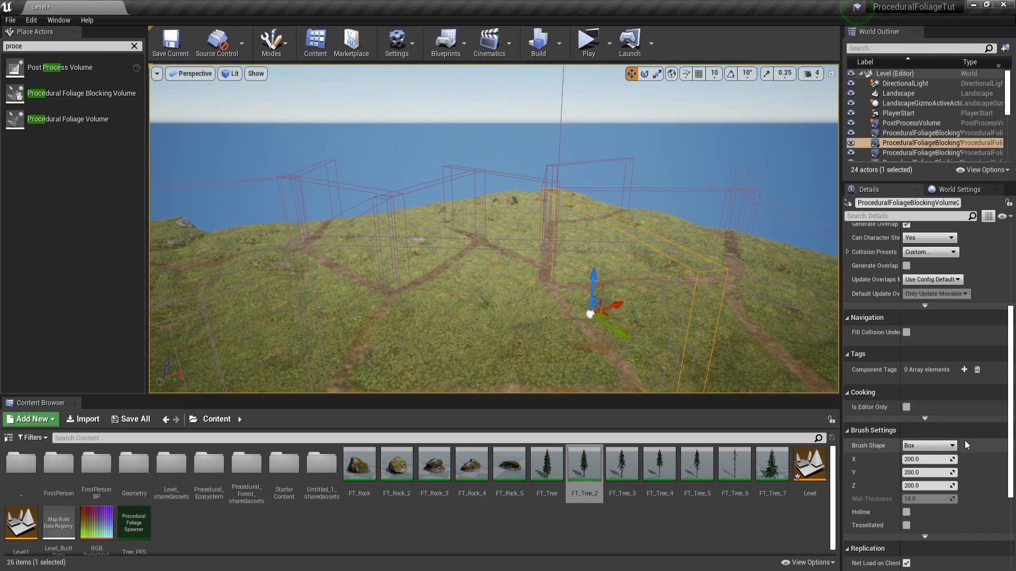
{"action": "left_click", "coordinate": [952, 445]}
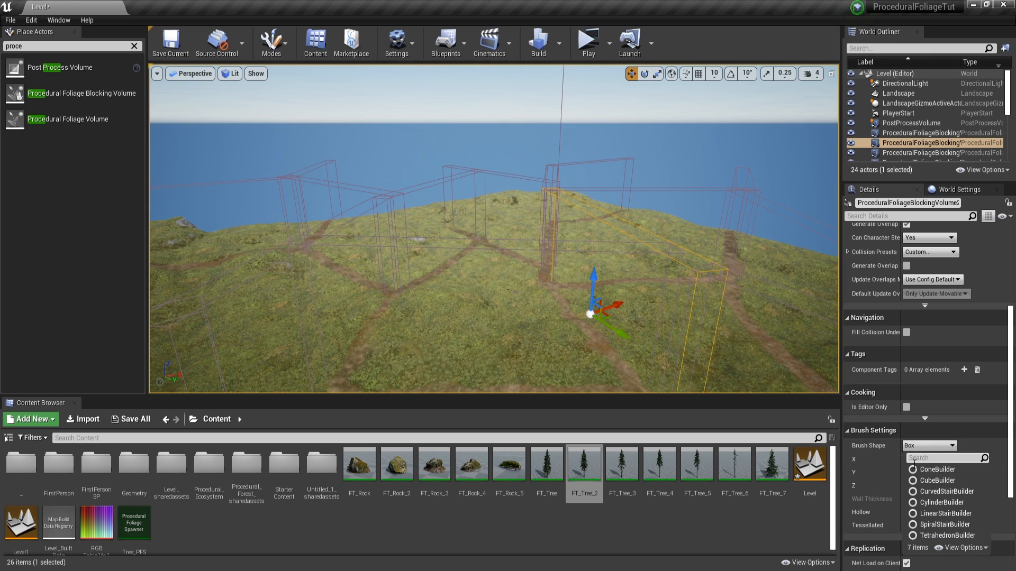
{"action": "mouse_move", "coordinate": [941, 502]}
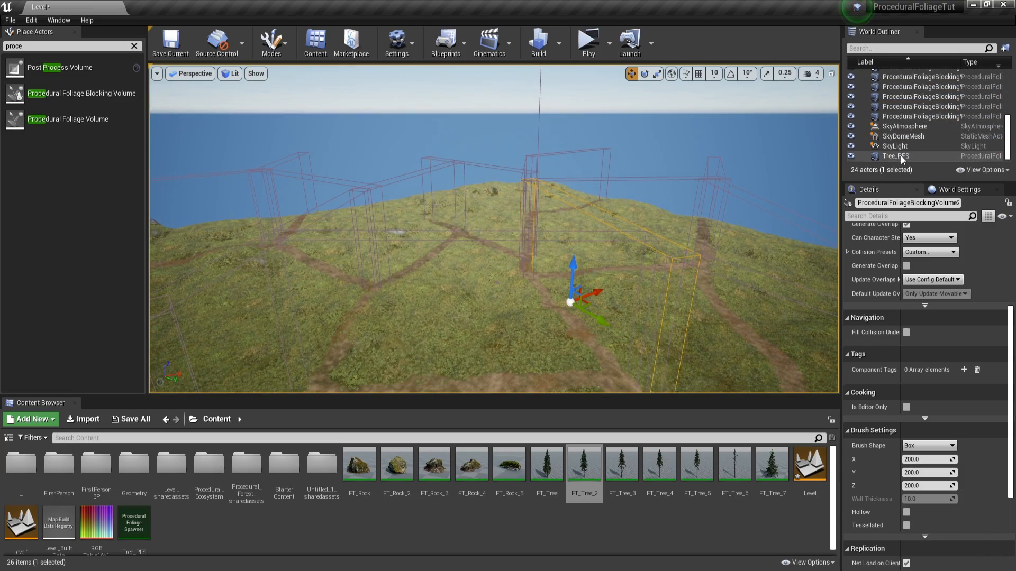
{"action": "left_click", "coordinate": [897, 156]}
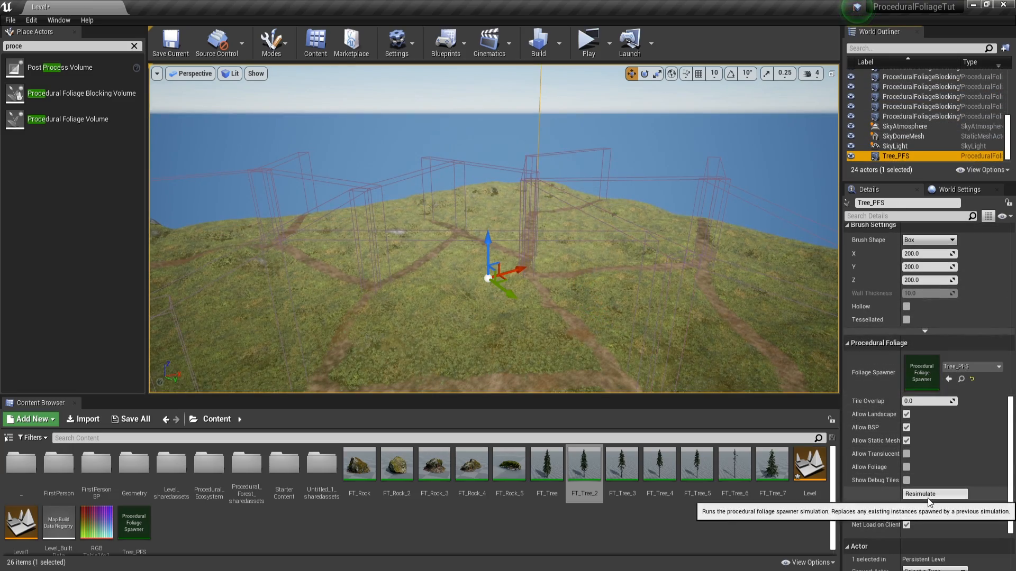
{"action": "left_click", "coordinate": [932, 493]}
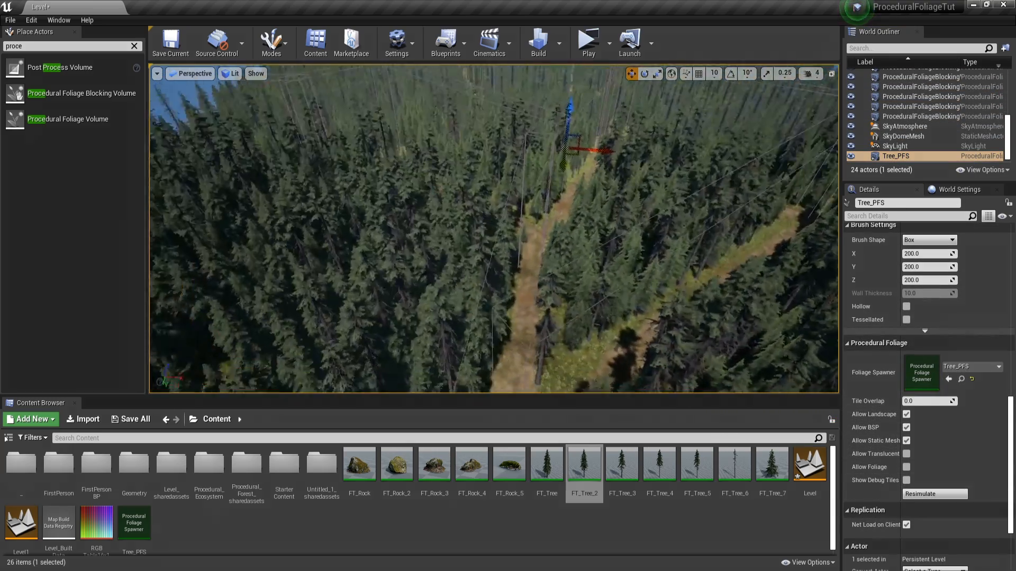